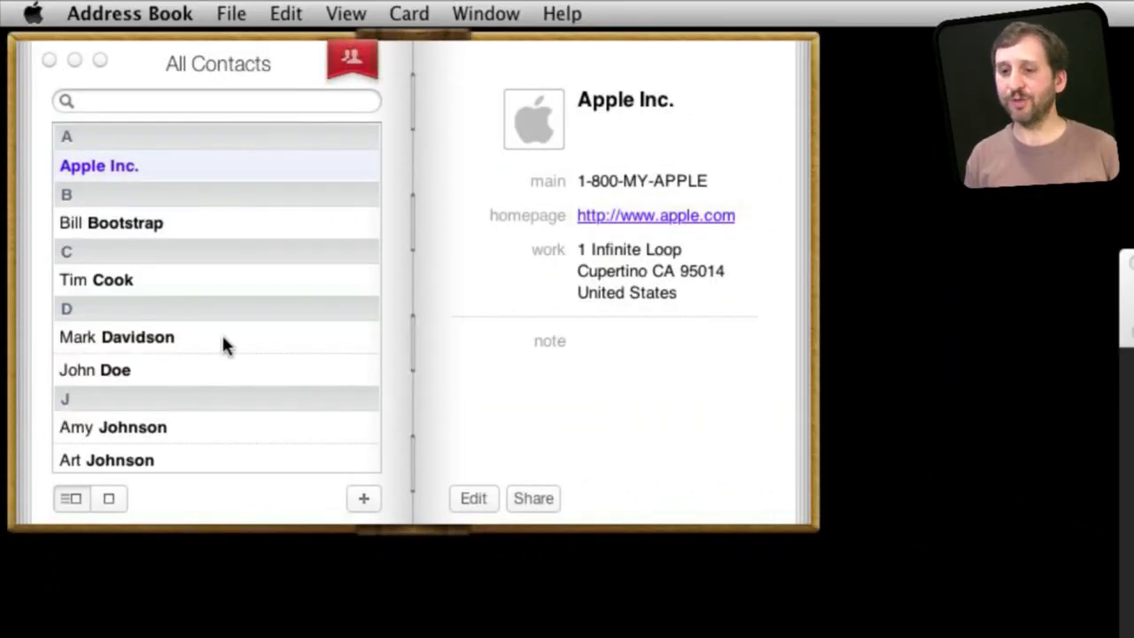
{"action": "mouse_move", "coordinate": [452, 162]}
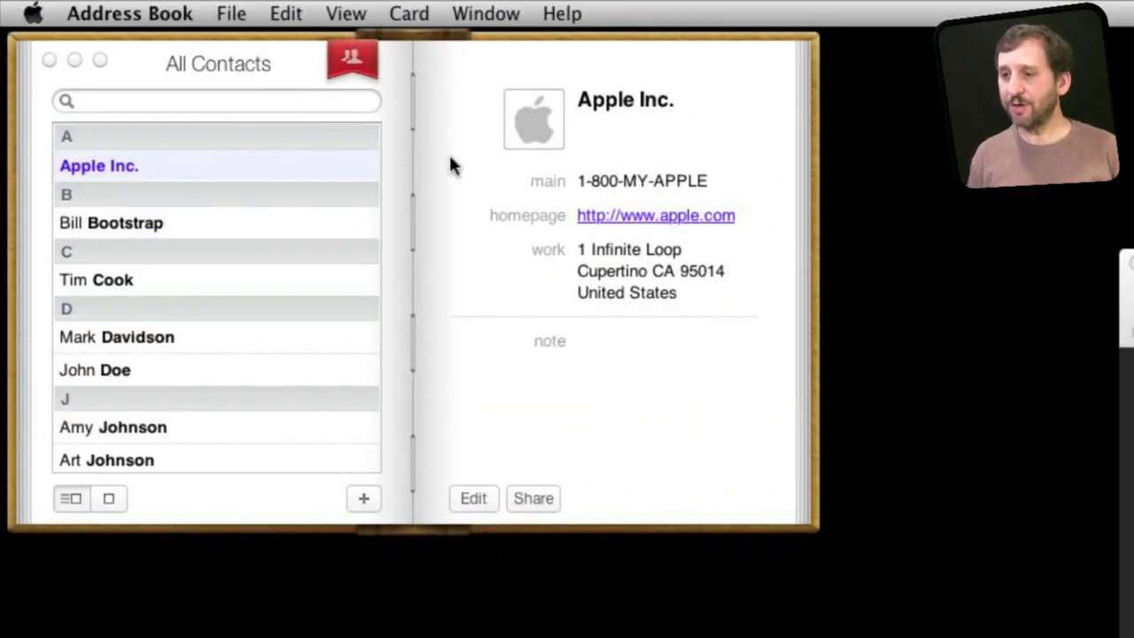
Keep the list-and-card layout and show the contact groups pane beside All Contacts.
{"action": "left_click", "coordinate": [346, 14]}
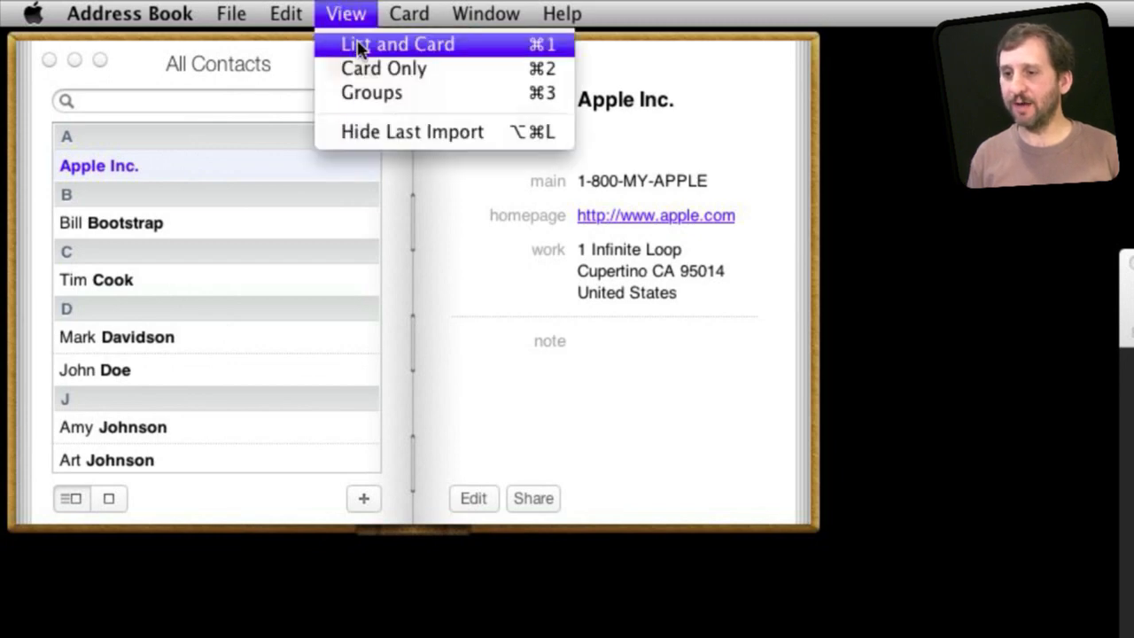
{"action": "left_click", "coordinate": [397, 45]}
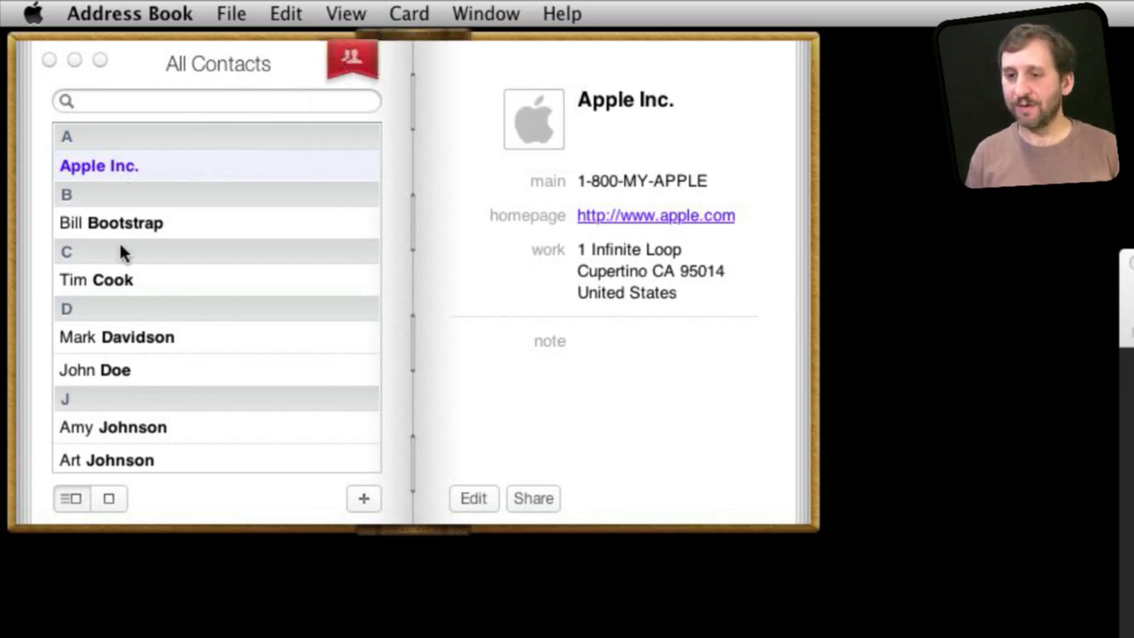
{"action": "scroll", "scroll_direction": "down", "scroll_amount": 3}
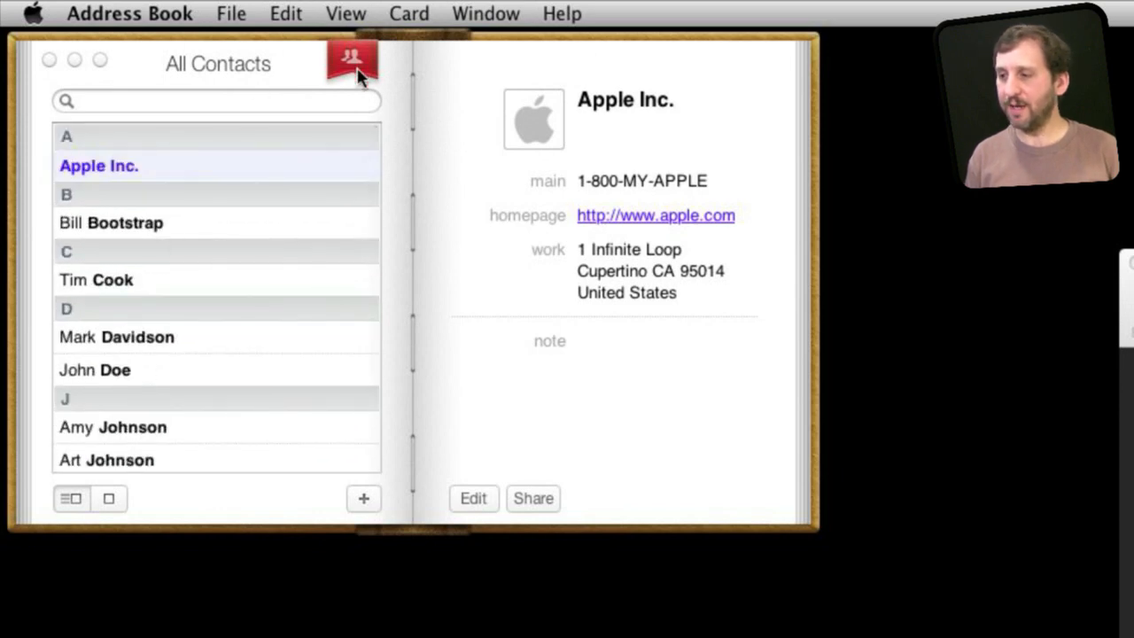
{"action": "left_click", "coordinate": [351, 60]}
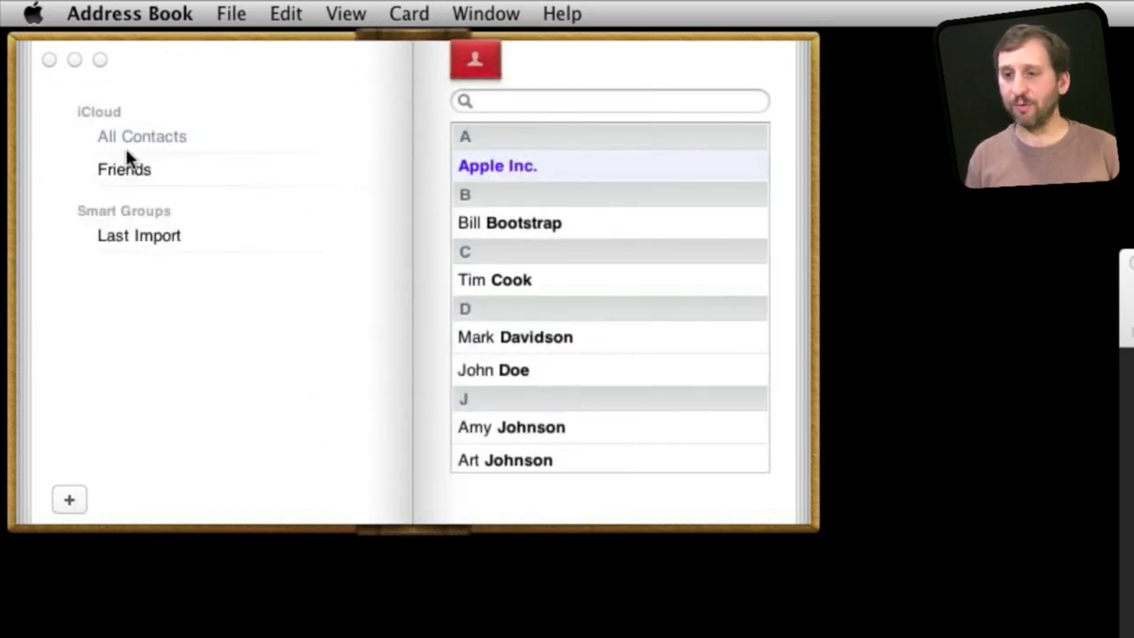
{"action": "mouse_move", "coordinate": [131, 177]}
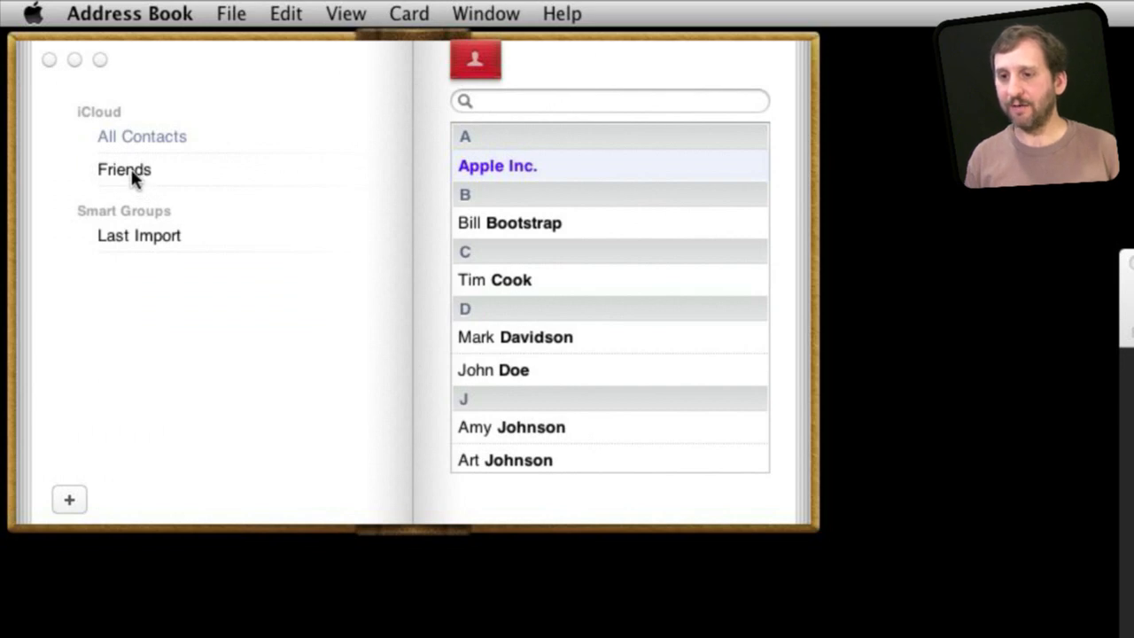
{"action": "mouse_move", "coordinate": [441, 173]}
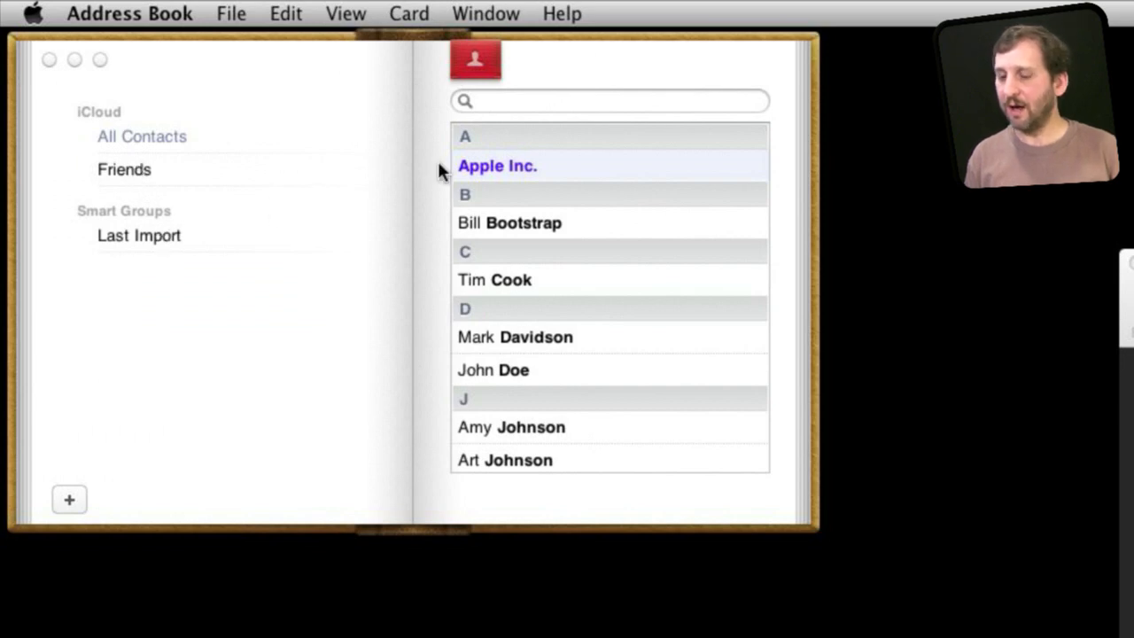
{"action": "mouse_move", "coordinate": [305, 115]}
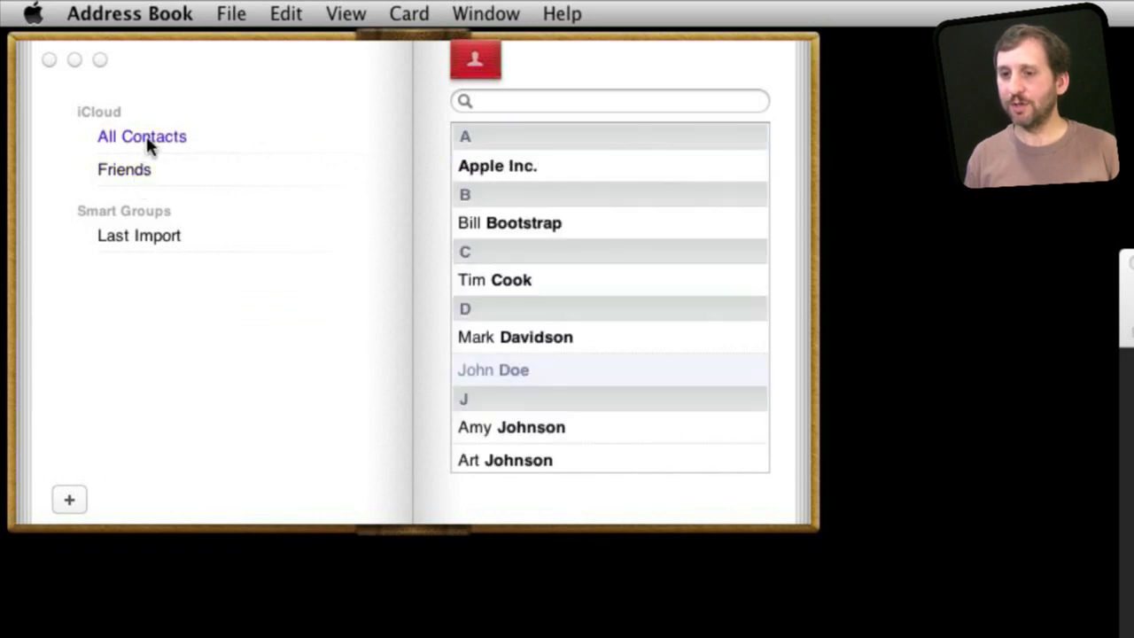
{"action": "mouse_move", "coordinate": [1023, 237]}
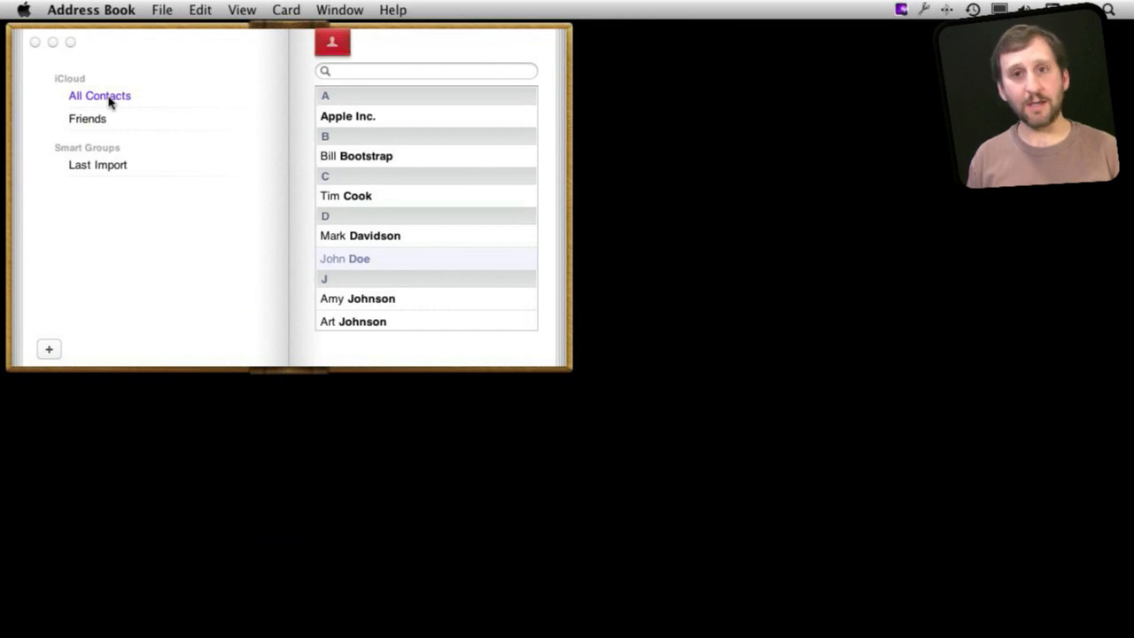
Start printing all contacts via File > Print, collapsing then re-expanding the full print settings.
{"action": "left_click", "coordinate": [163, 11]}
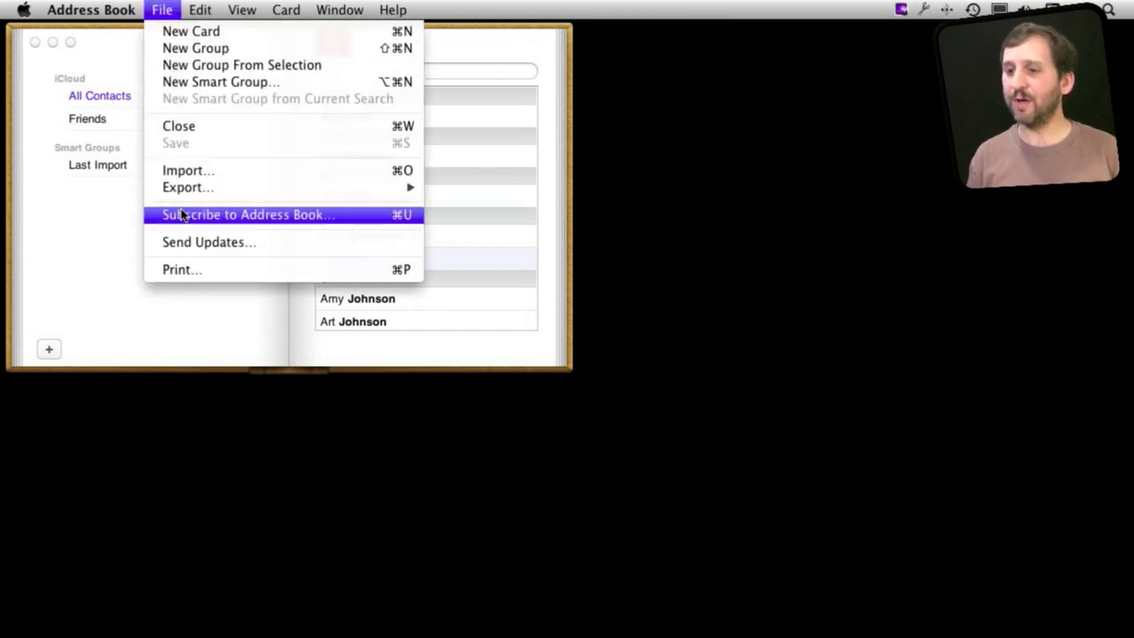
{"action": "left_click", "coordinate": [181, 269]}
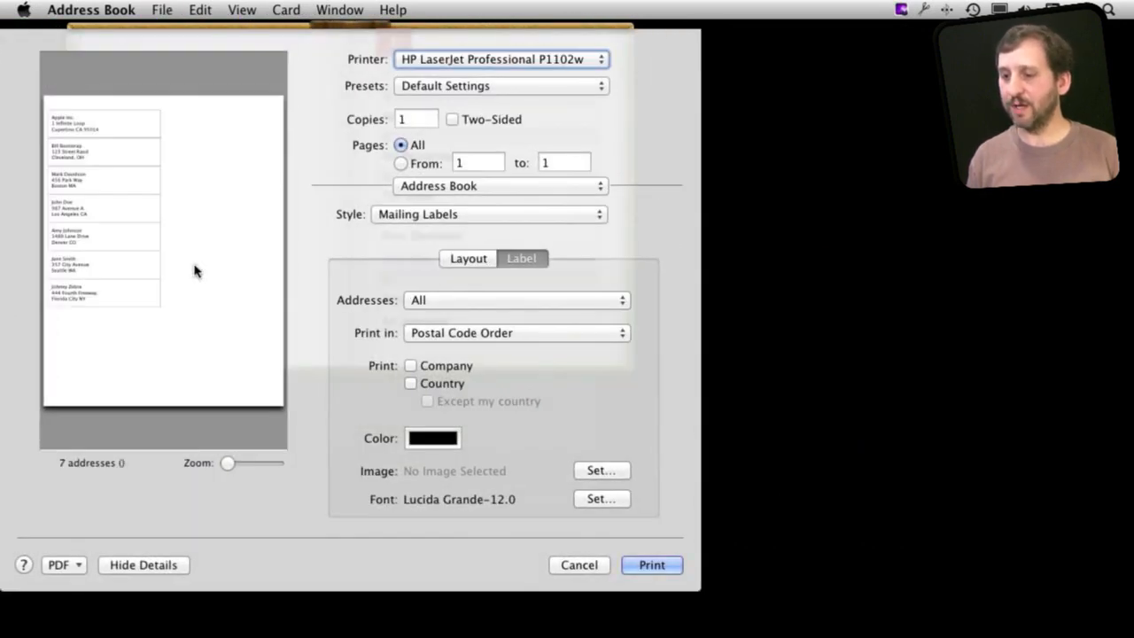
{"action": "mouse_move", "coordinate": [165, 541]}
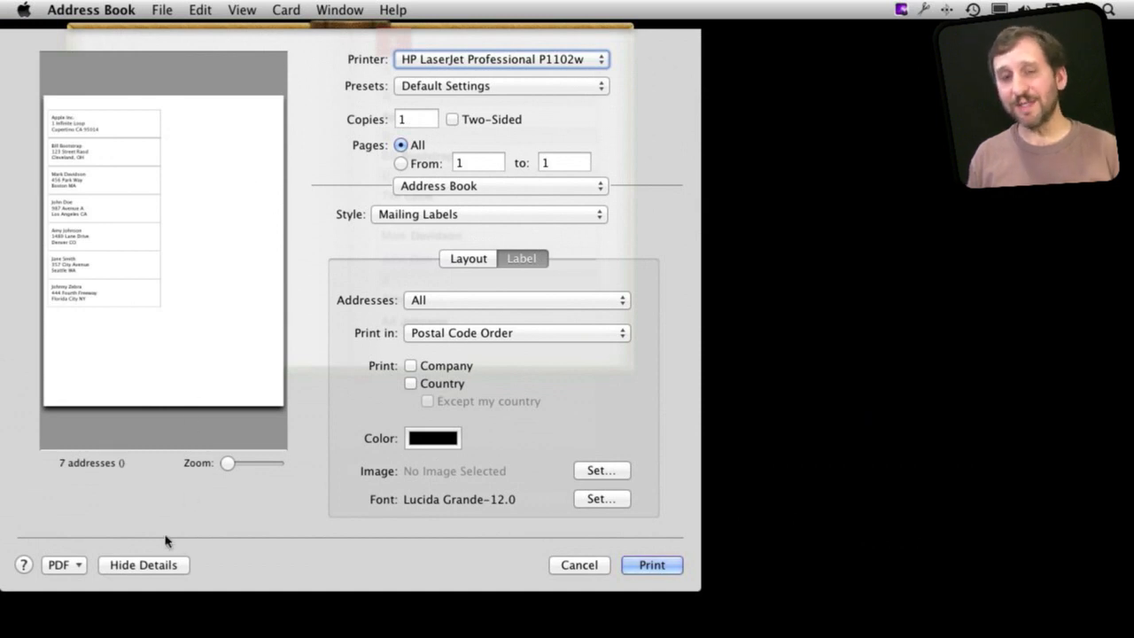
{"action": "left_click", "coordinate": [142, 563]}
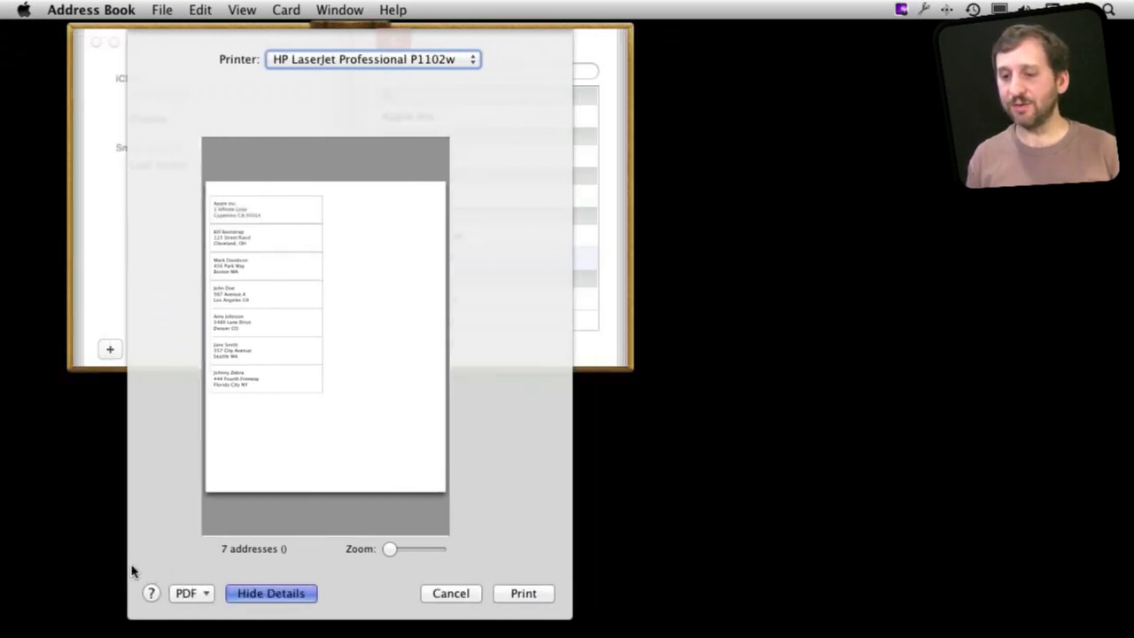
{"action": "left_click", "coordinate": [271, 591]}
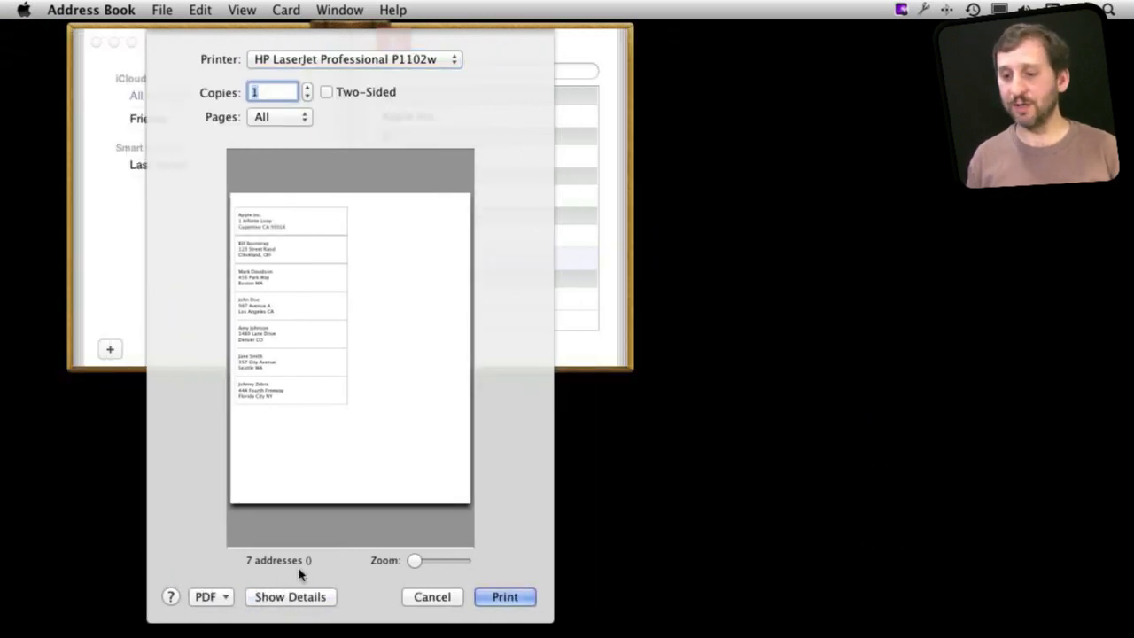
{"action": "left_click", "coordinate": [291, 595]}
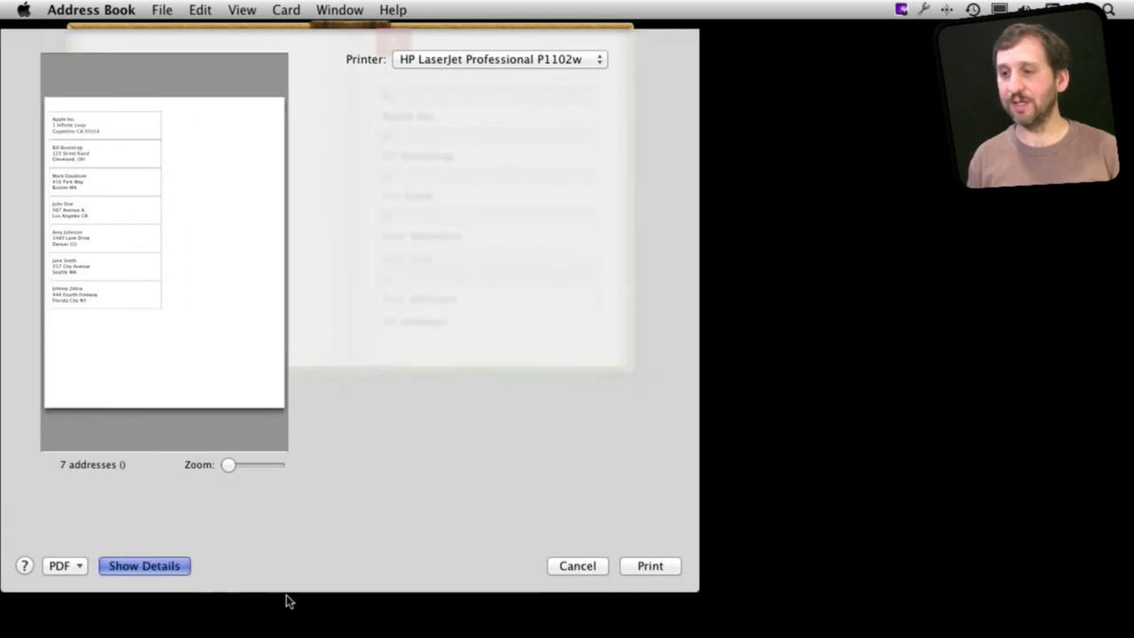
{"action": "left_click", "coordinate": [143, 565]}
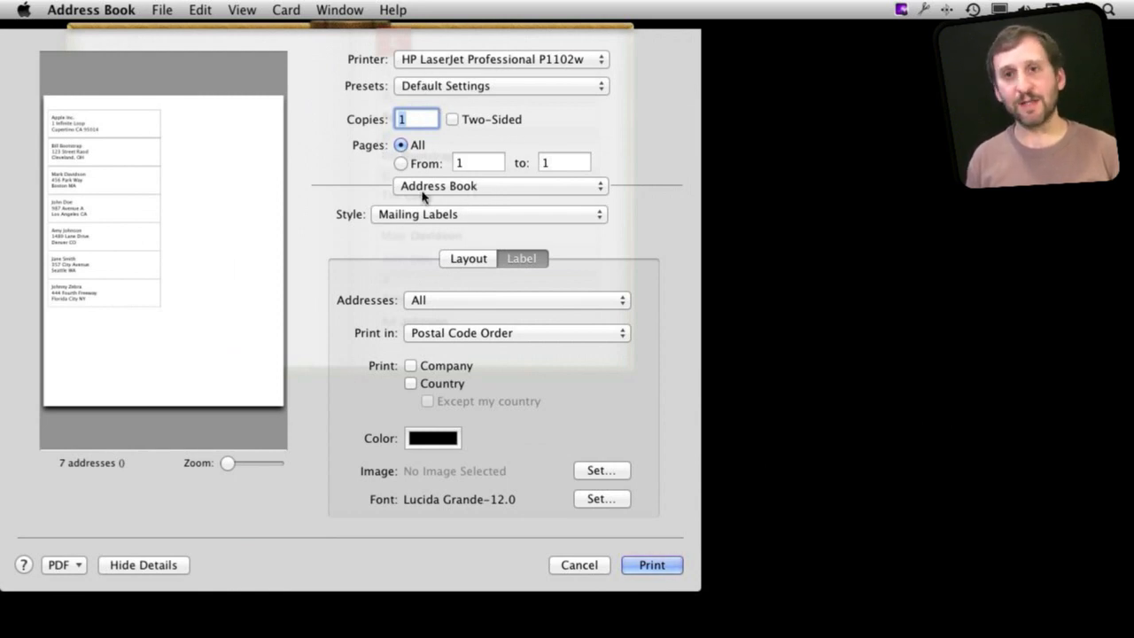
Review the print styles, keep Mailing Labels, and show its label settings.
{"action": "left_click", "coordinate": [499, 186]}
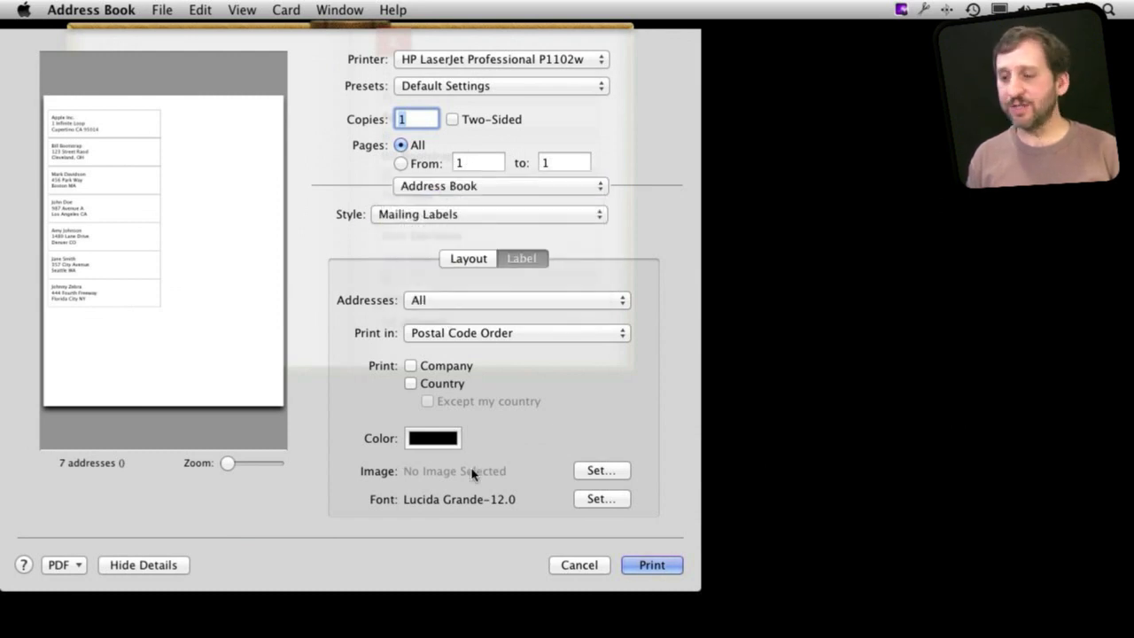
{"action": "mouse_move", "coordinate": [517, 320]}
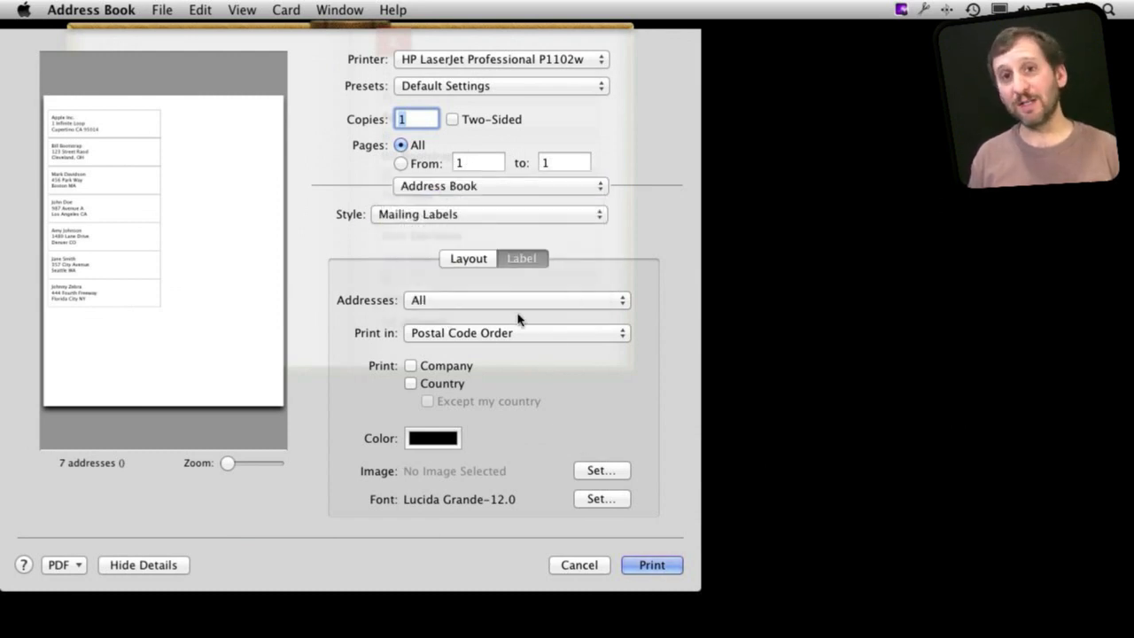
{"action": "mouse_move", "coordinate": [446, 229]}
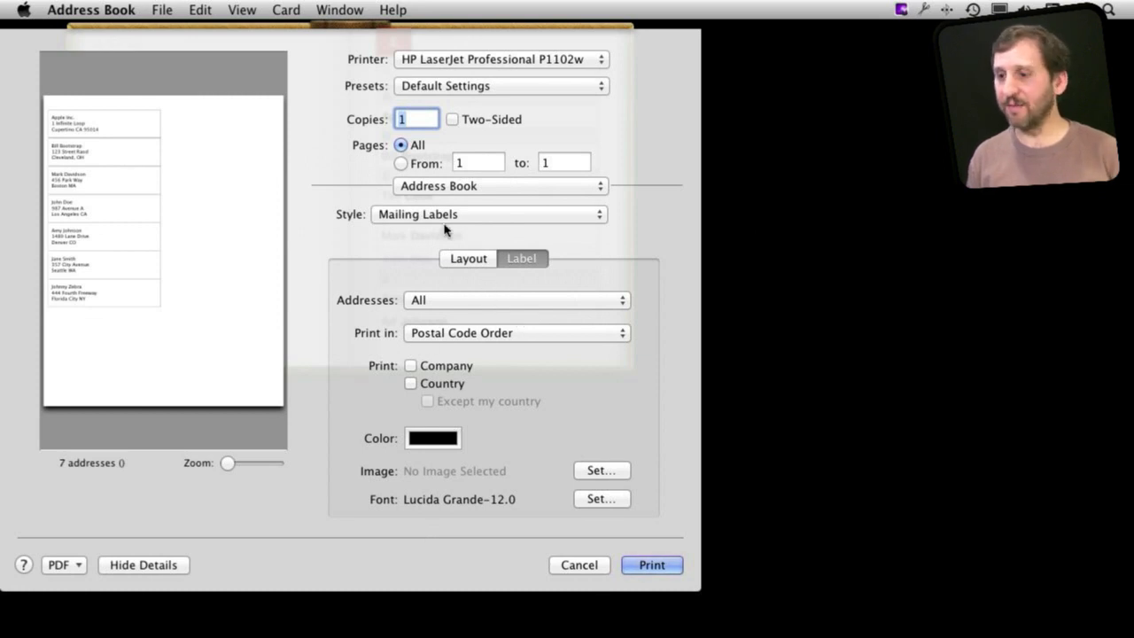
{"action": "left_click", "coordinate": [488, 212]}
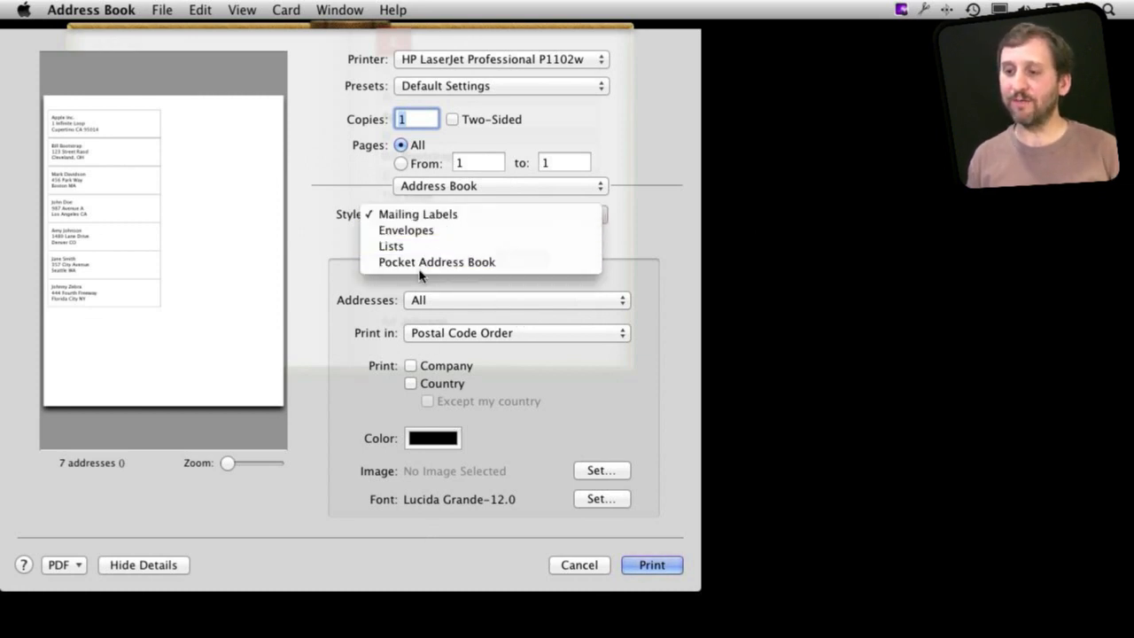
{"action": "mouse_move", "coordinate": [347, 209]}
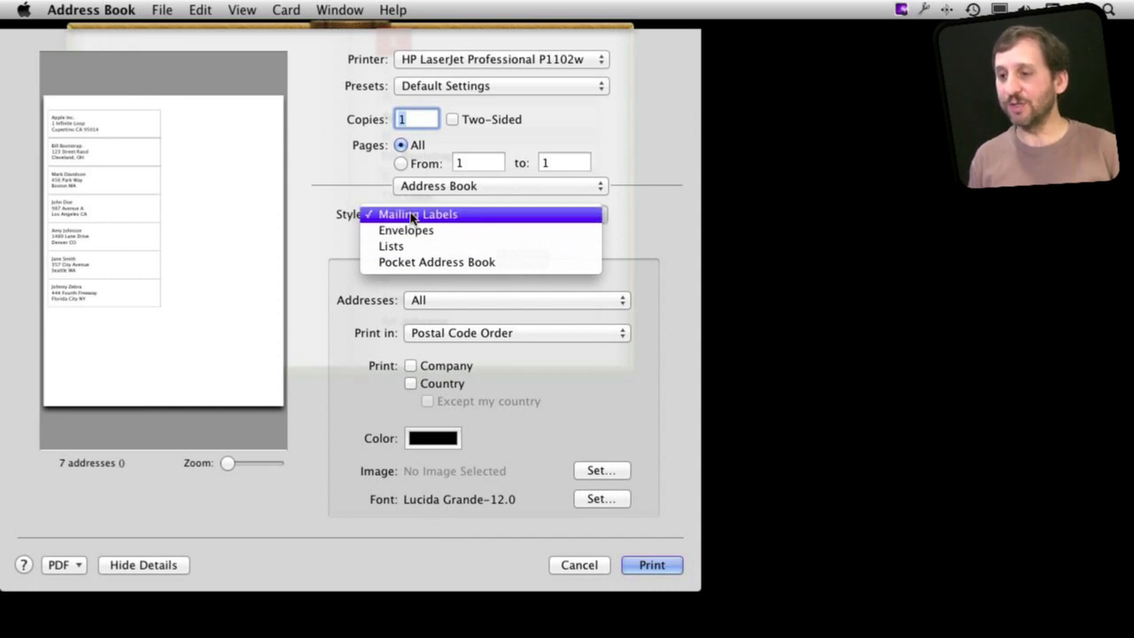
{"action": "left_click", "coordinate": [417, 212]}
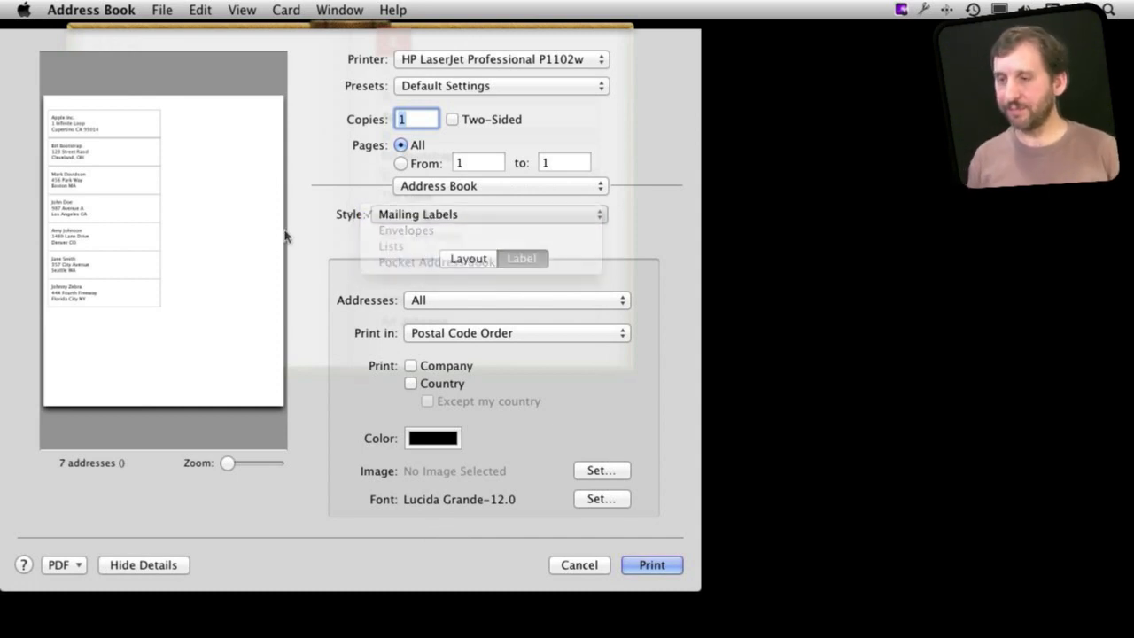
{"action": "left_click", "coordinate": [418, 213]}
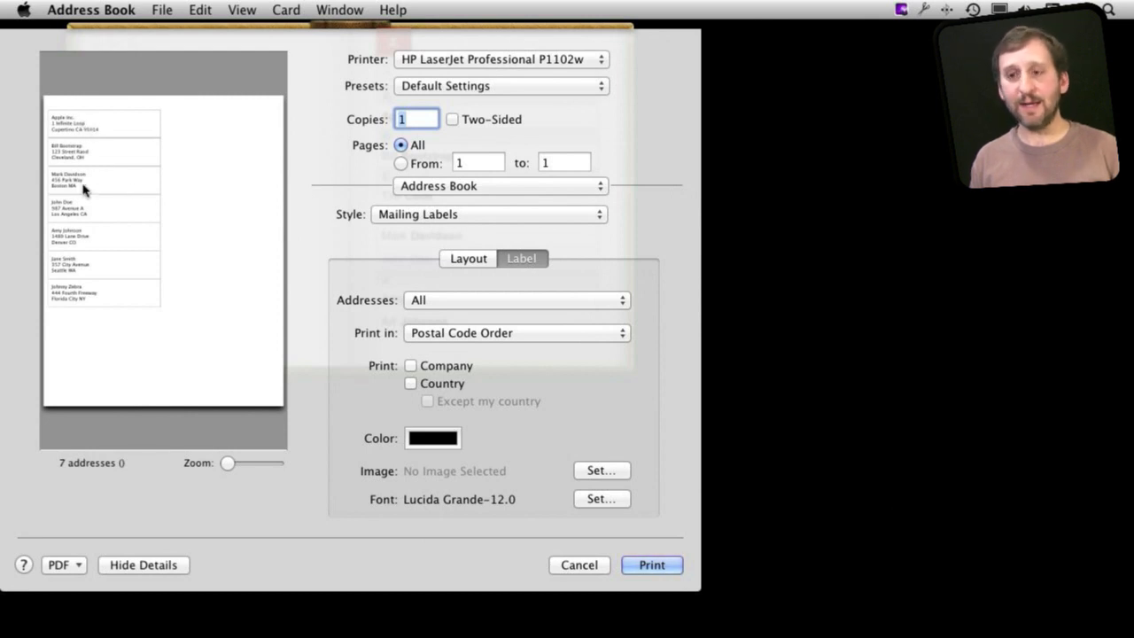
{"action": "mouse_move", "coordinate": [145, 202]}
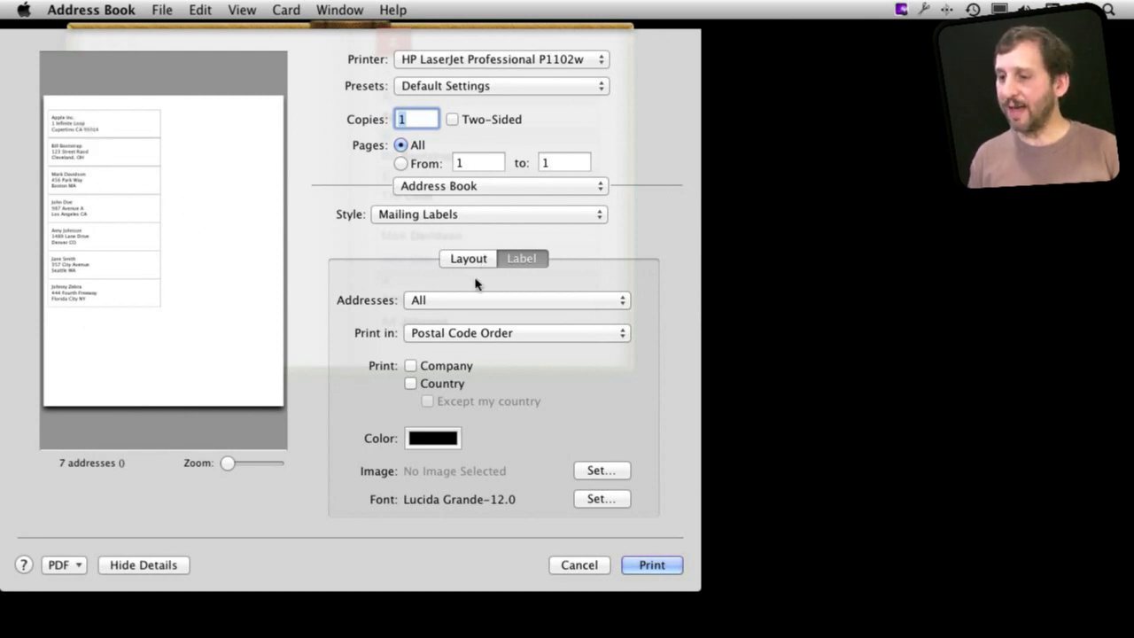
{"action": "left_click", "coordinate": [517, 300]}
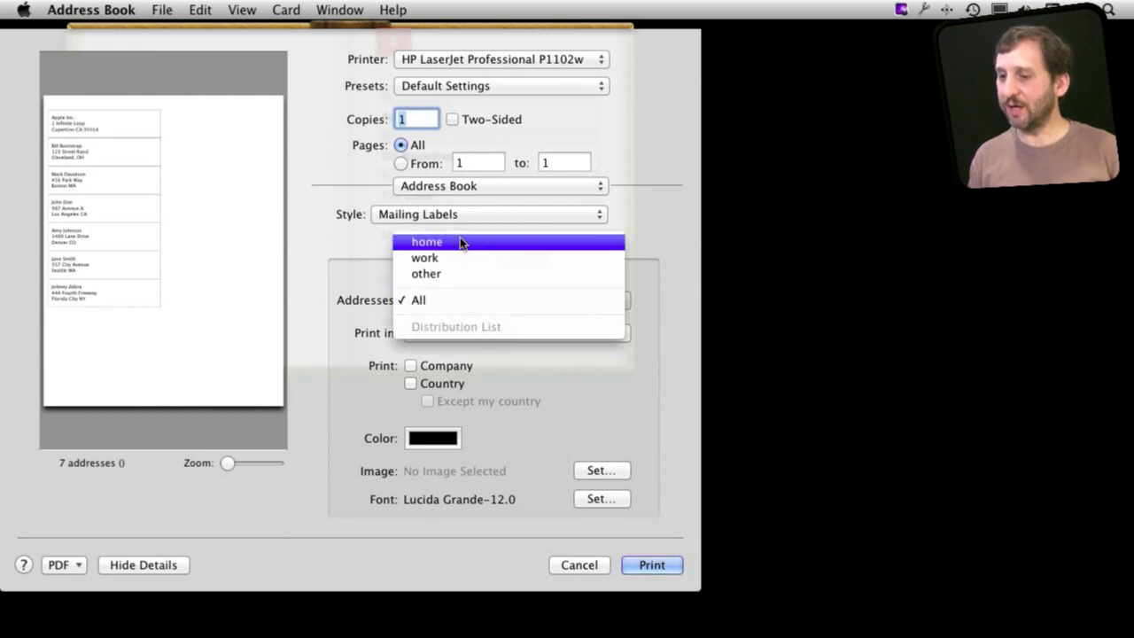
{"action": "mouse_move", "coordinate": [354, 304]}
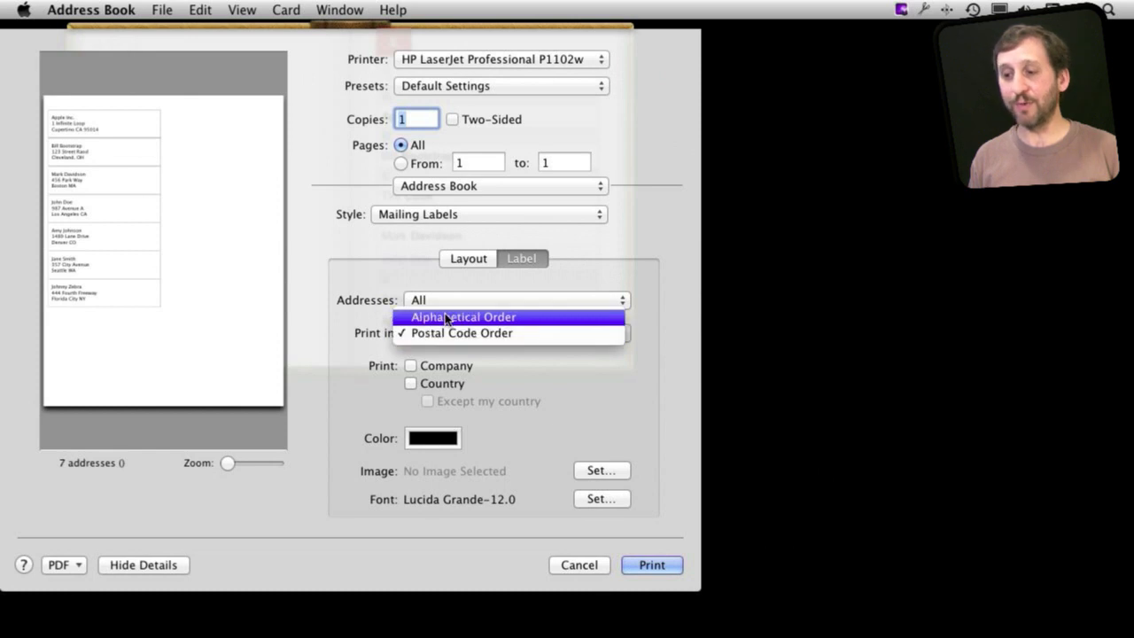
{"action": "left_click", "coordinate": [460, 333]}
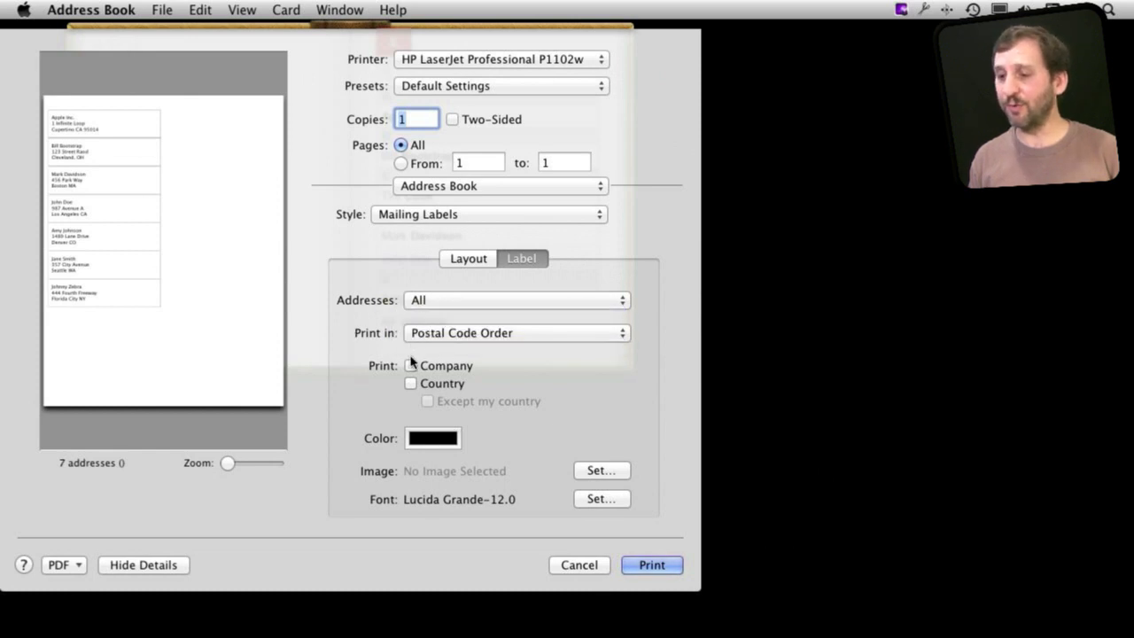
{"action": "left_click", "coordinate": [411, 365]}
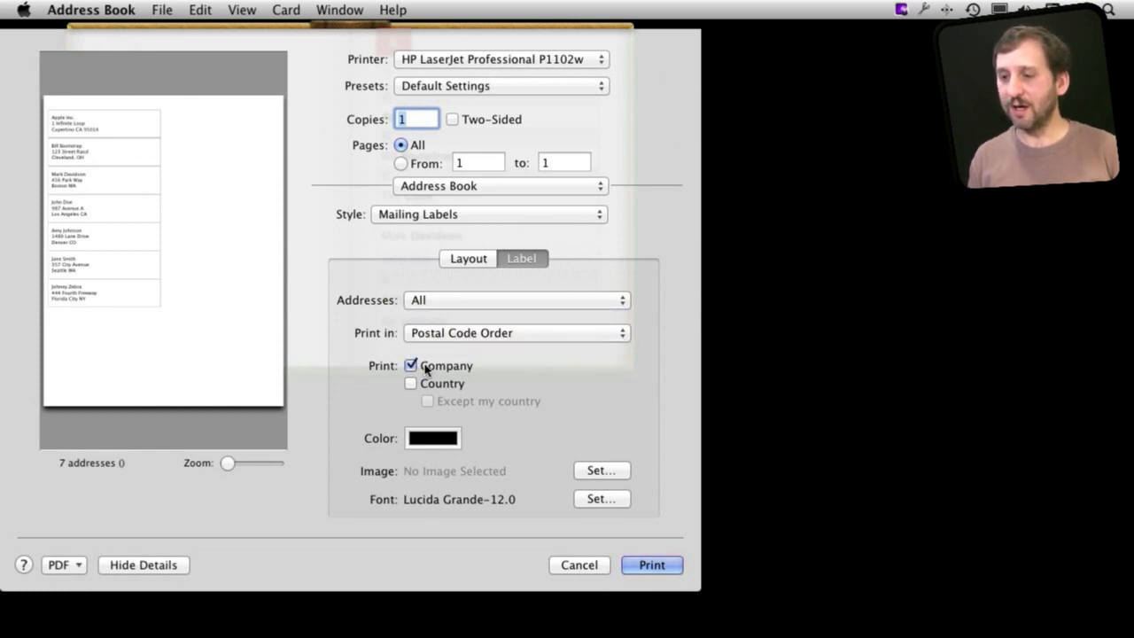
{"action": "left_click", "coordinate": [410, 365]}
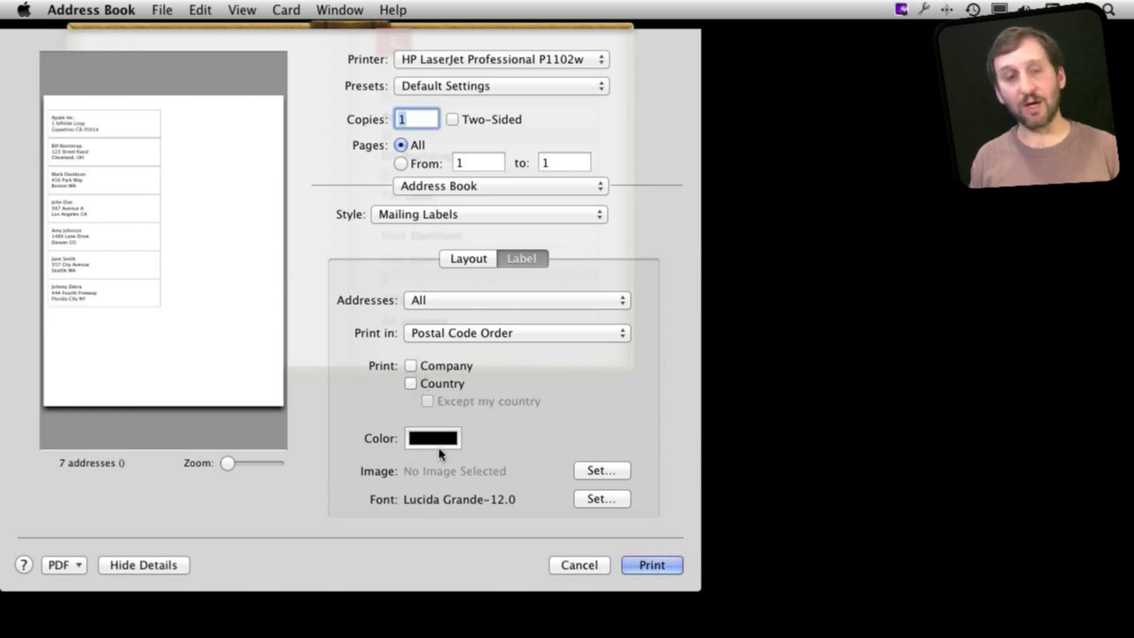
{"action": "mouse_move", "coordinate": [545, 489]}
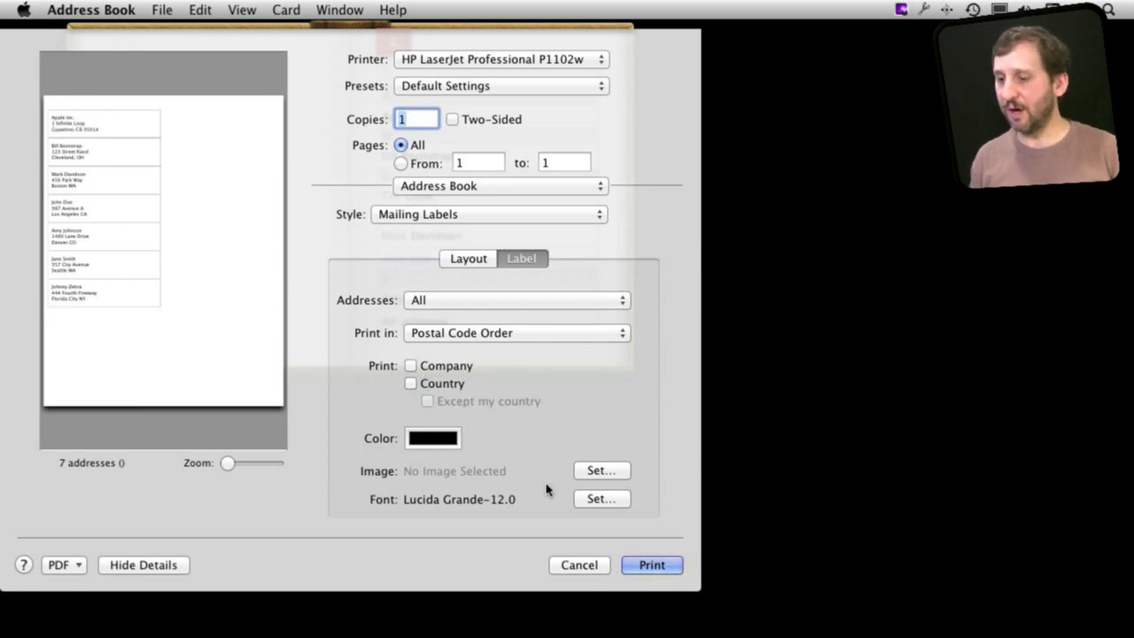
Set the label image to Alaska Mounatins3.JPG from Documents > Pics.
{"action": "left_click", "coordinate": [600, 471]}
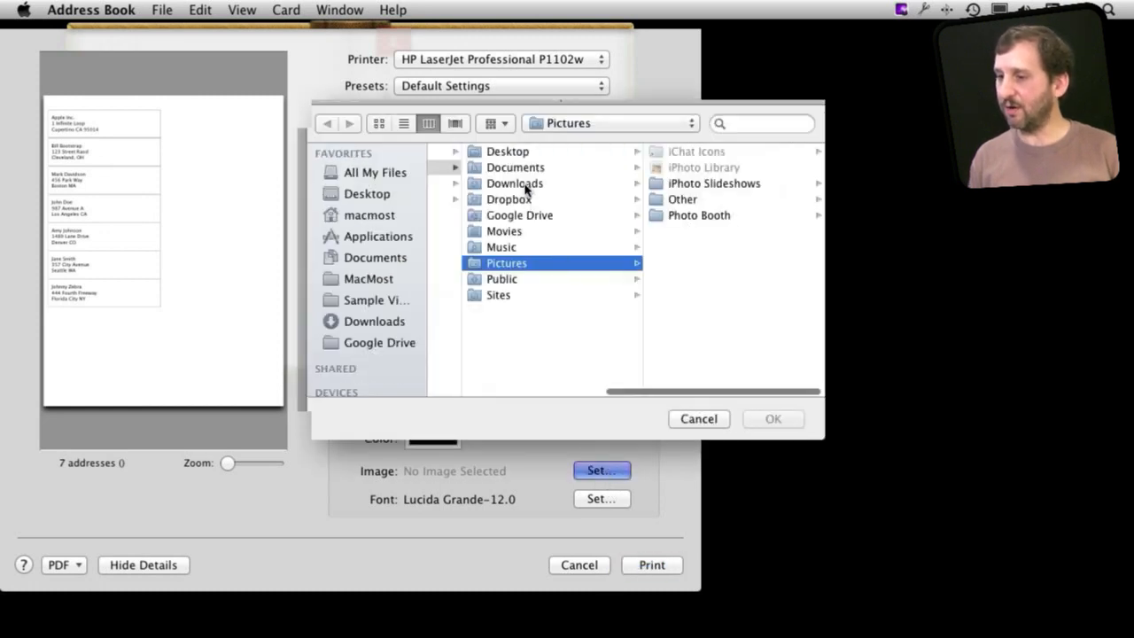
{"action": "left_click", "coordinate": [514, 166]}
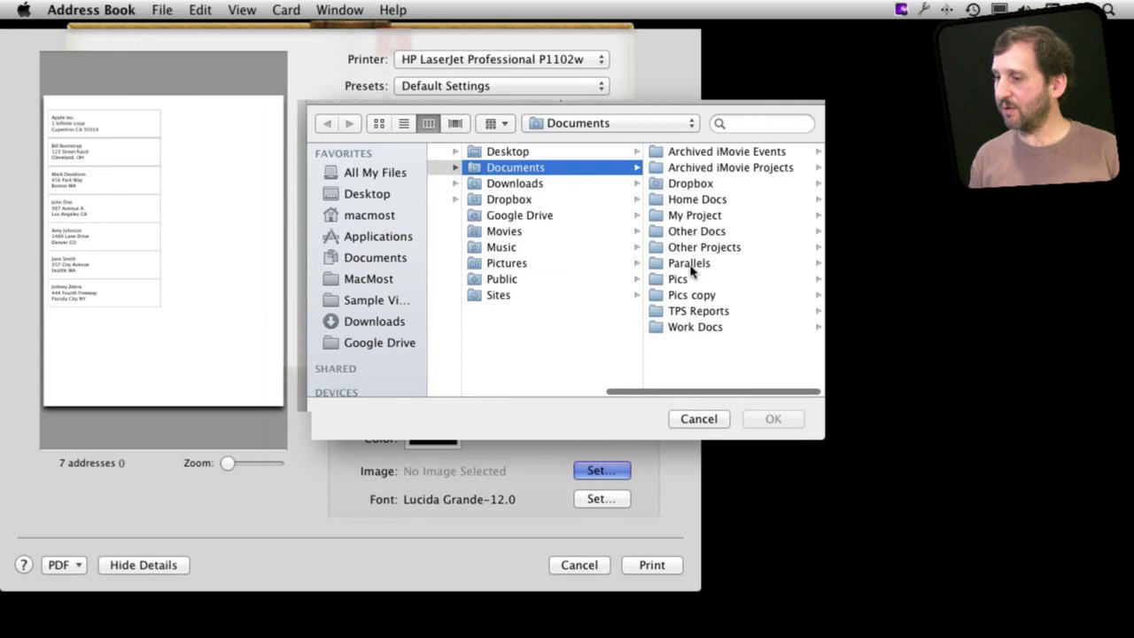
{"action": "double_click", "coordinate": [676, 278]}
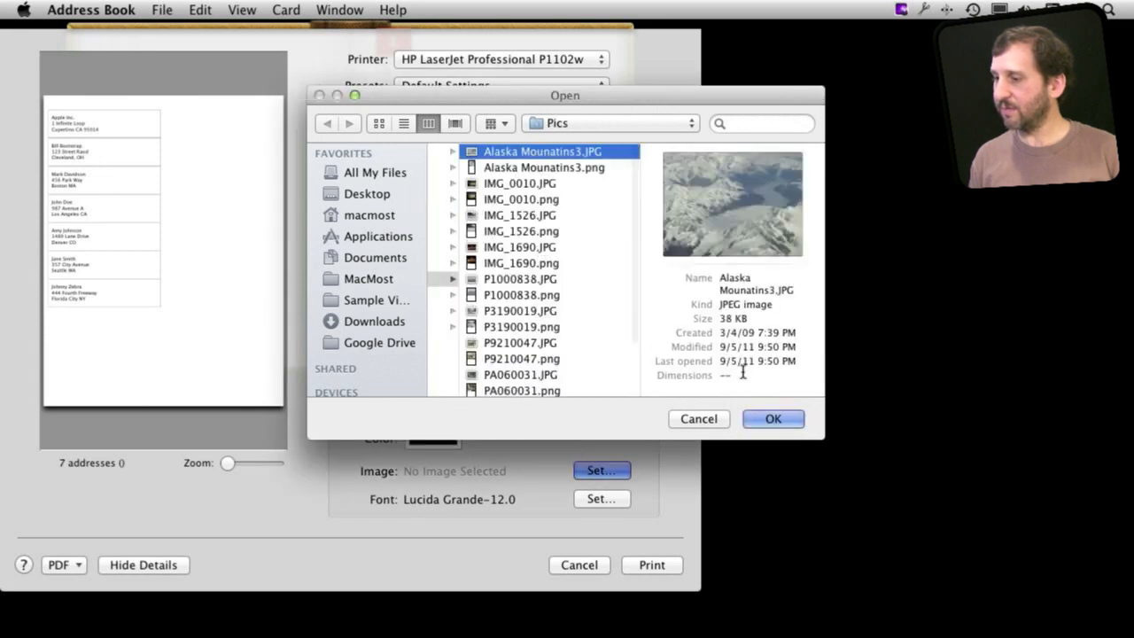
{"action": "left_click", "coordinate": [773, 418]}
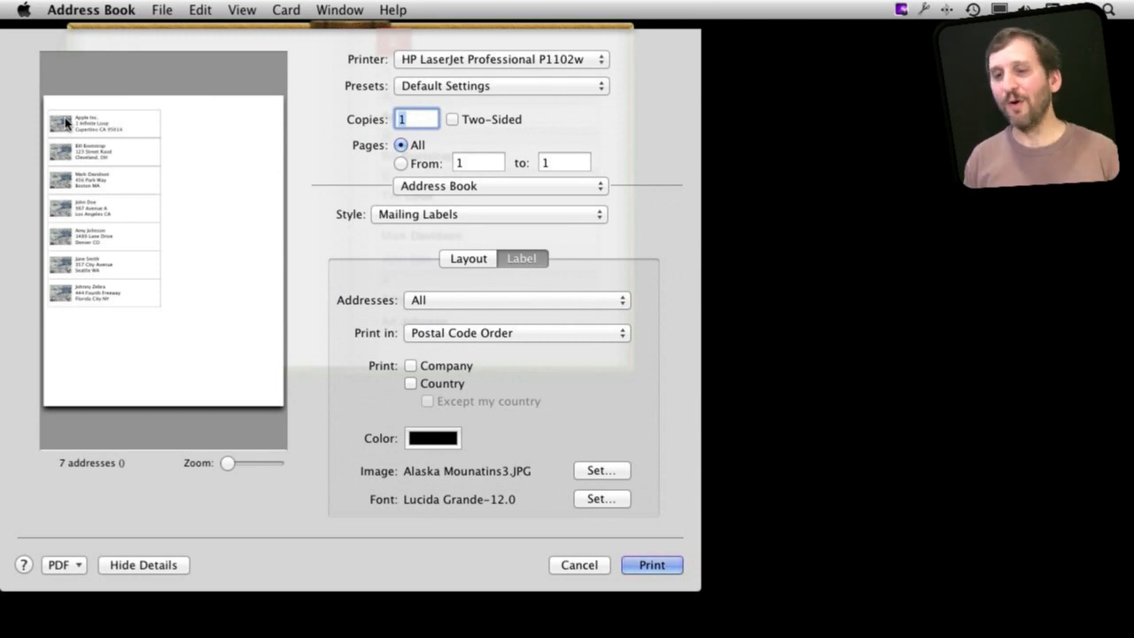
{"action": "mouse_move", "coordinate": [145, 319]}
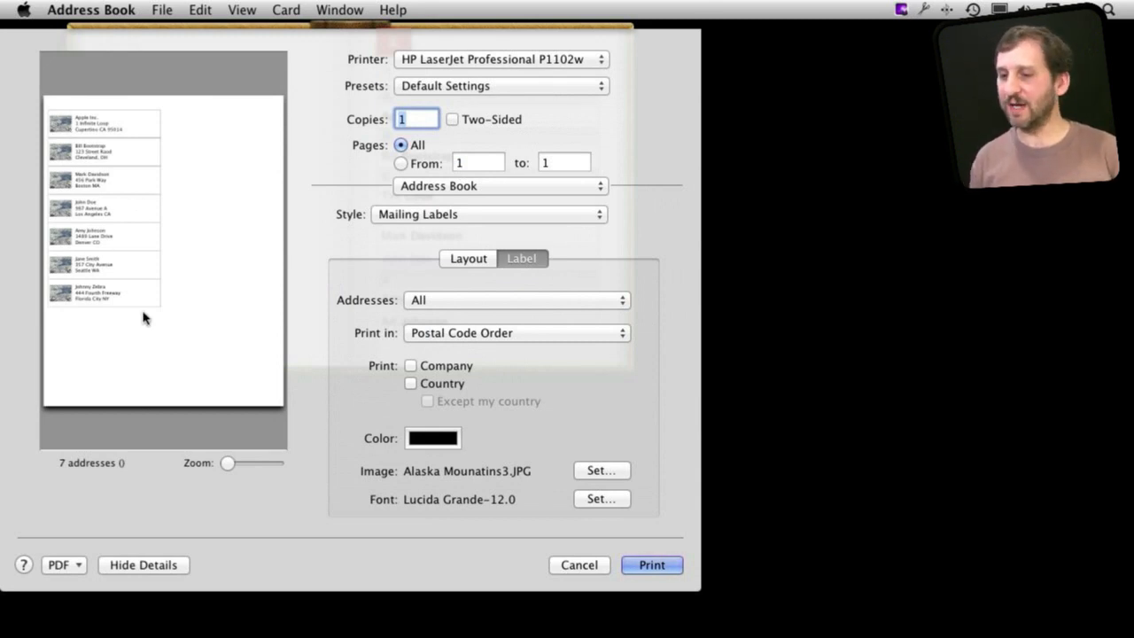
{"action": "mouse_move", "coordinate": [468, 503]}
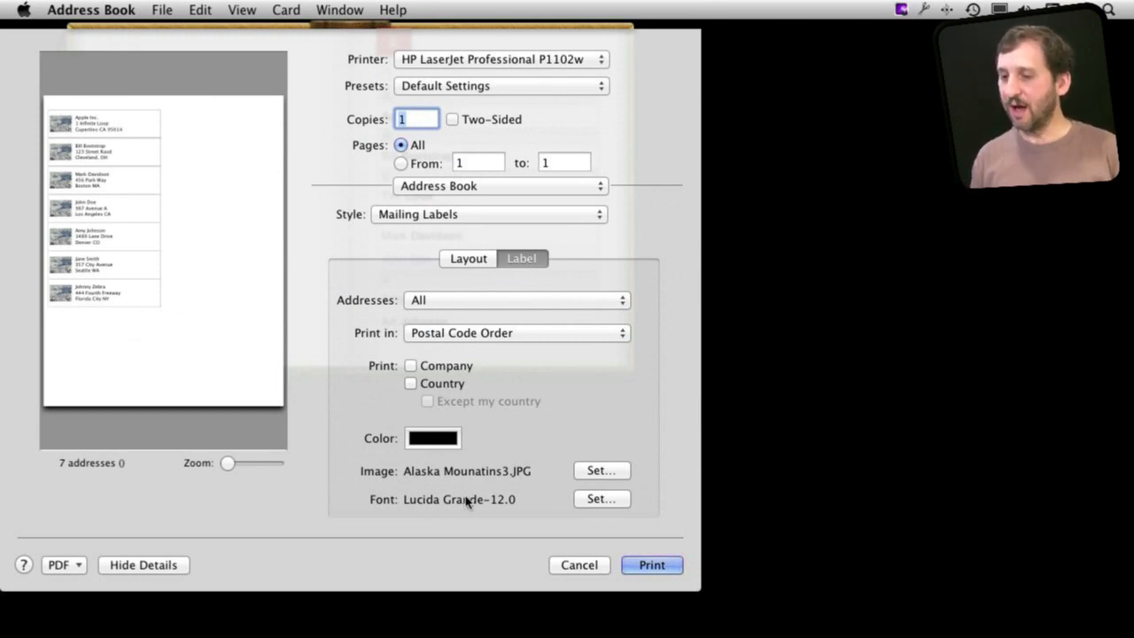
{"action": "mouse_move", "coordinate": [170, 377]}
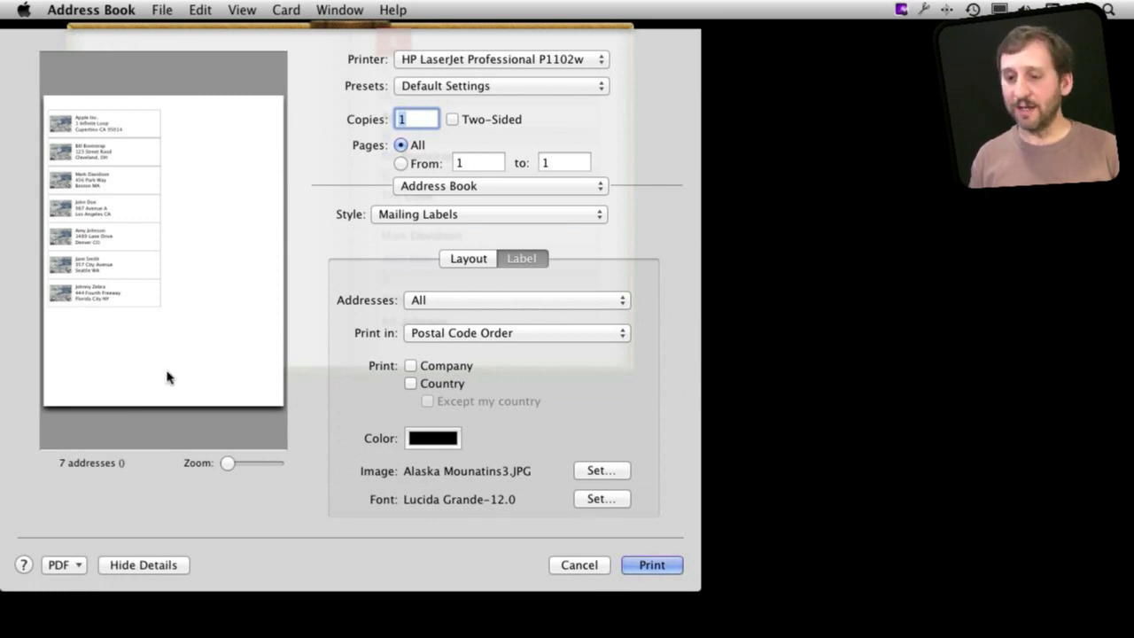
{"action": "mouse_move", "coordinate": [209, 282]}
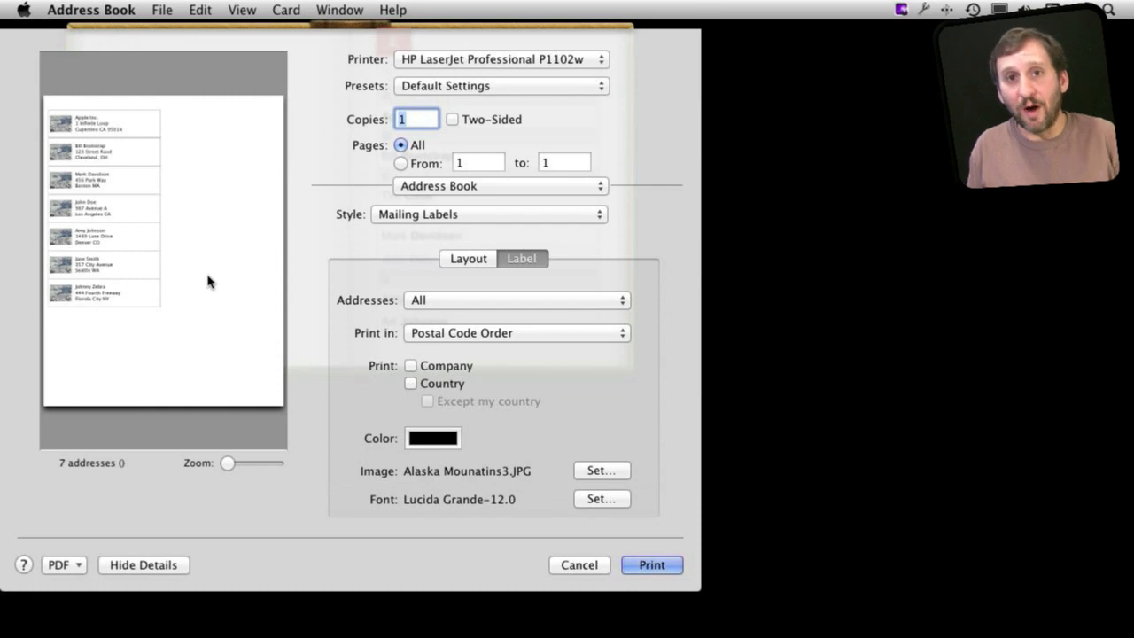
In the label layout settings, try Avery label number 5513.
{"action": "left_click", "coordinate": [468, 259]}
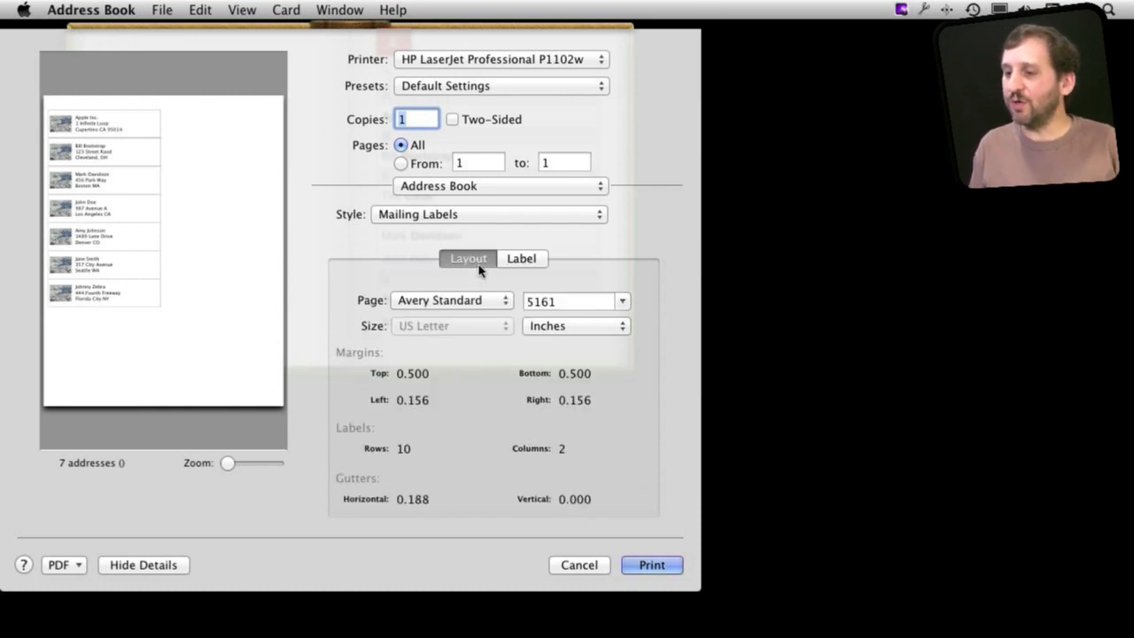
{"action": "left_click", "coordinate": [452, 301]}
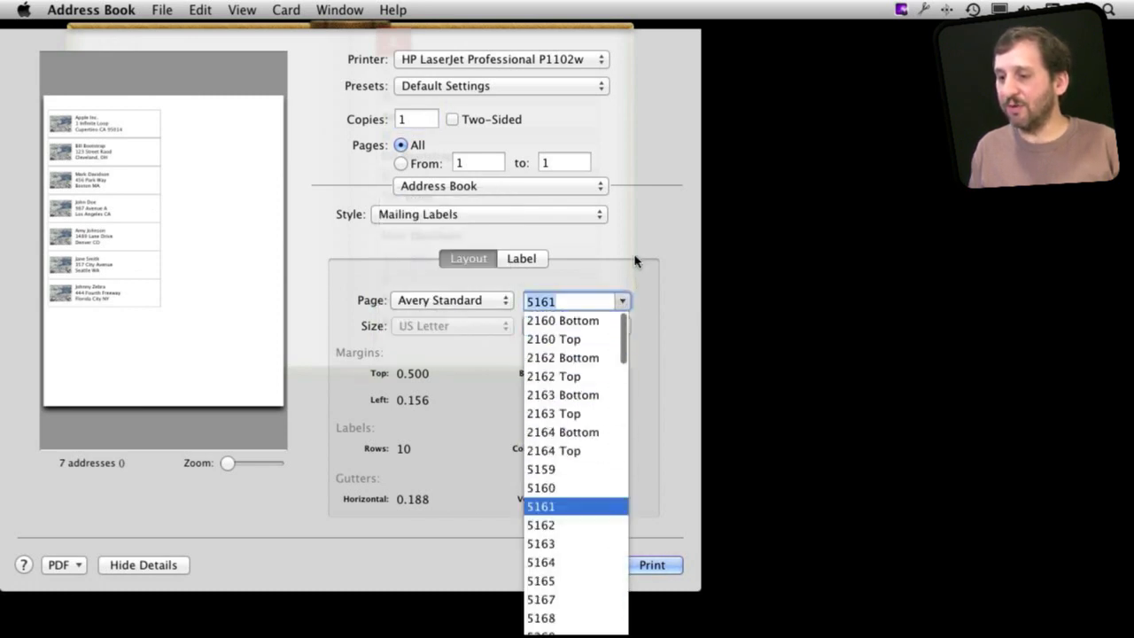
{"action": "left_click", "coordinate": [541, 507]}
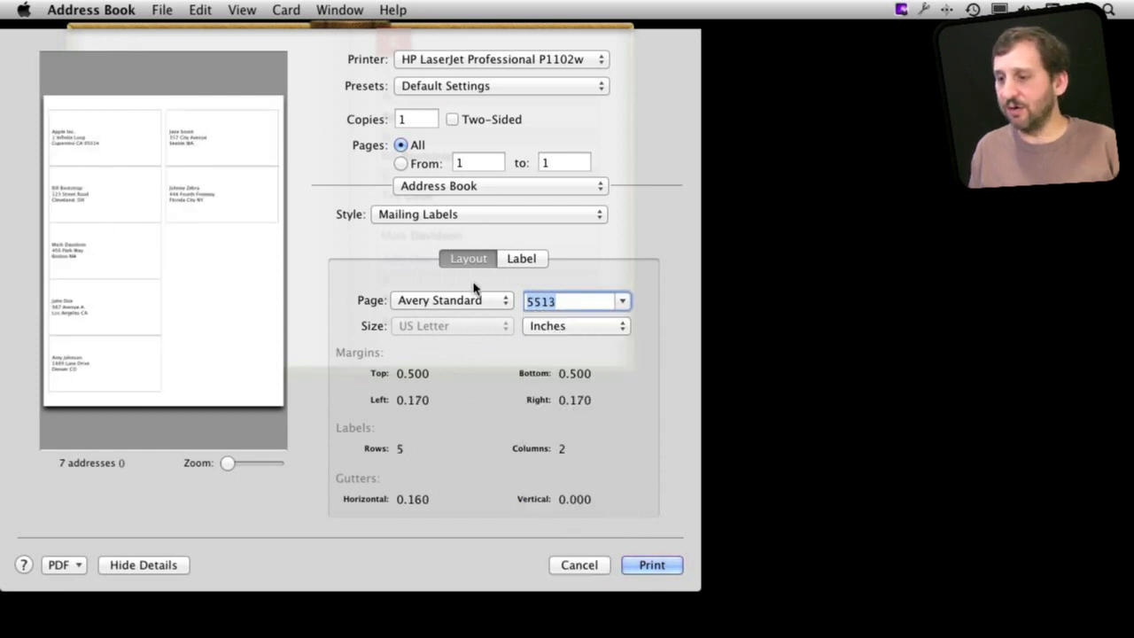
Cancel defining a custom layout and return to the Avery Standard 5161 page type.
{"action": "left_click", "coordinate": [452, 301]}
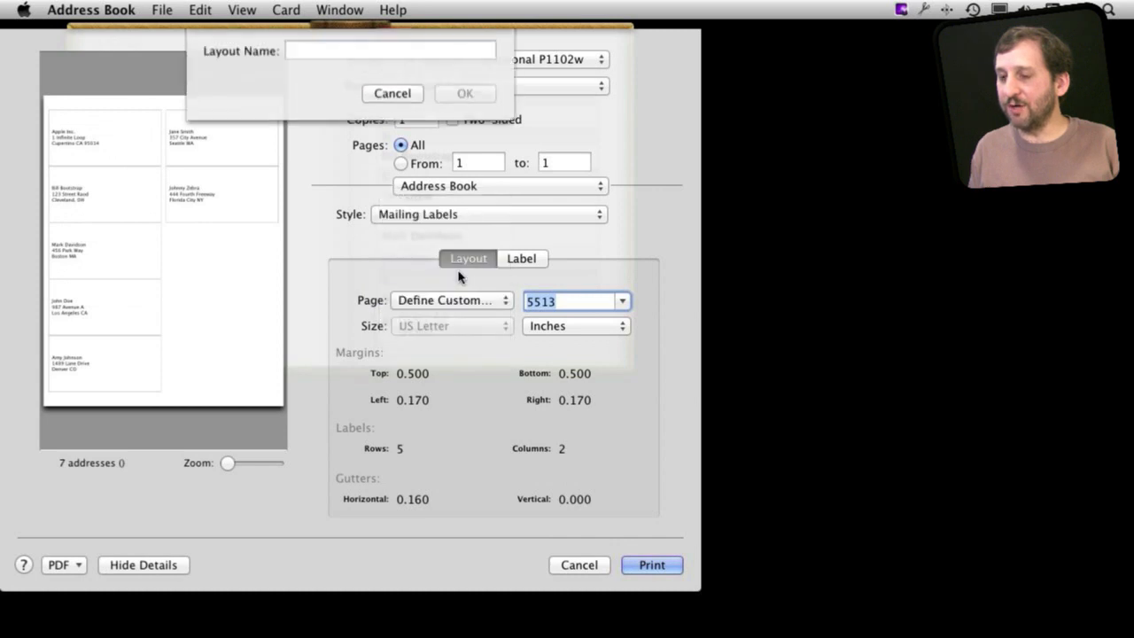
{"action": "left_click", "coordinate": [391, 92]}
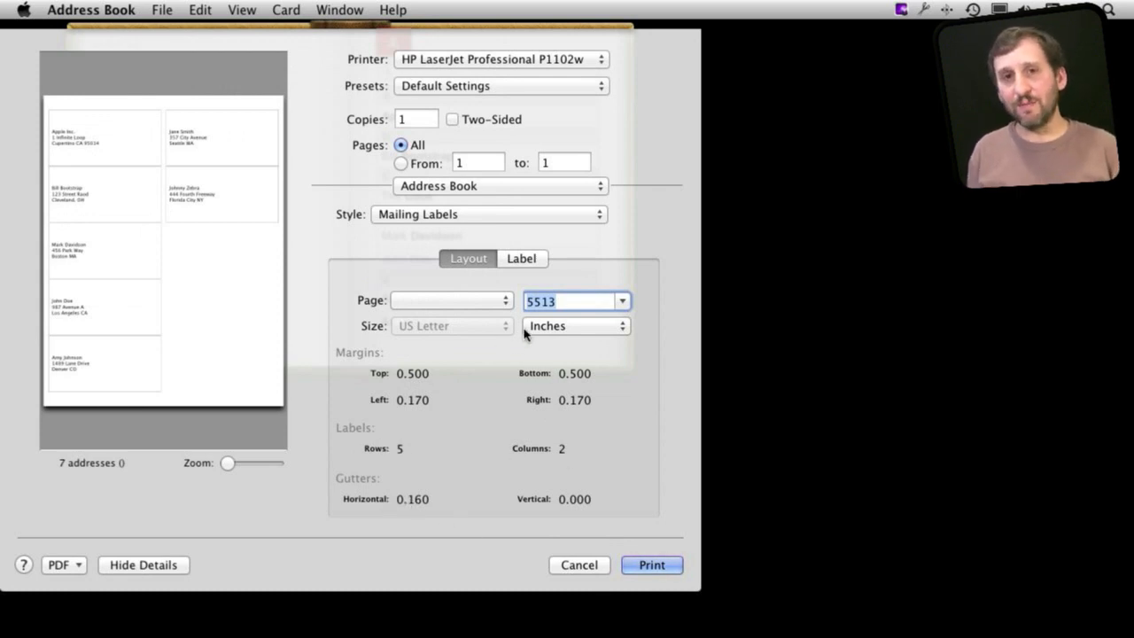
{"action": "left_click", "coordinate": [452, 299]}
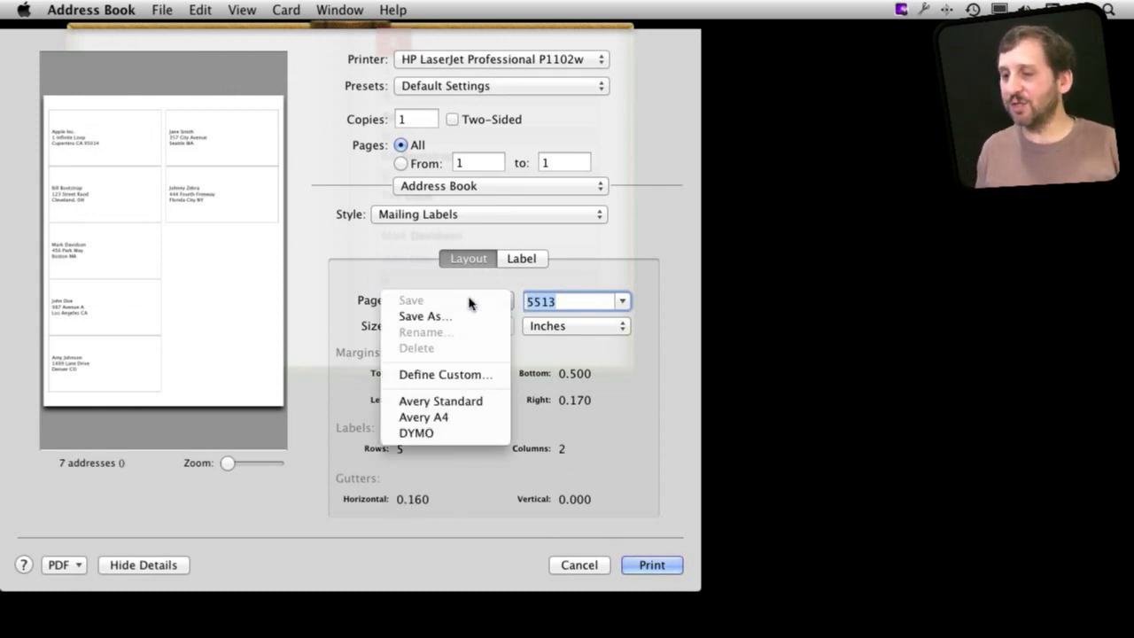
{"action": "left_click", "coordinate": [439, 400]}
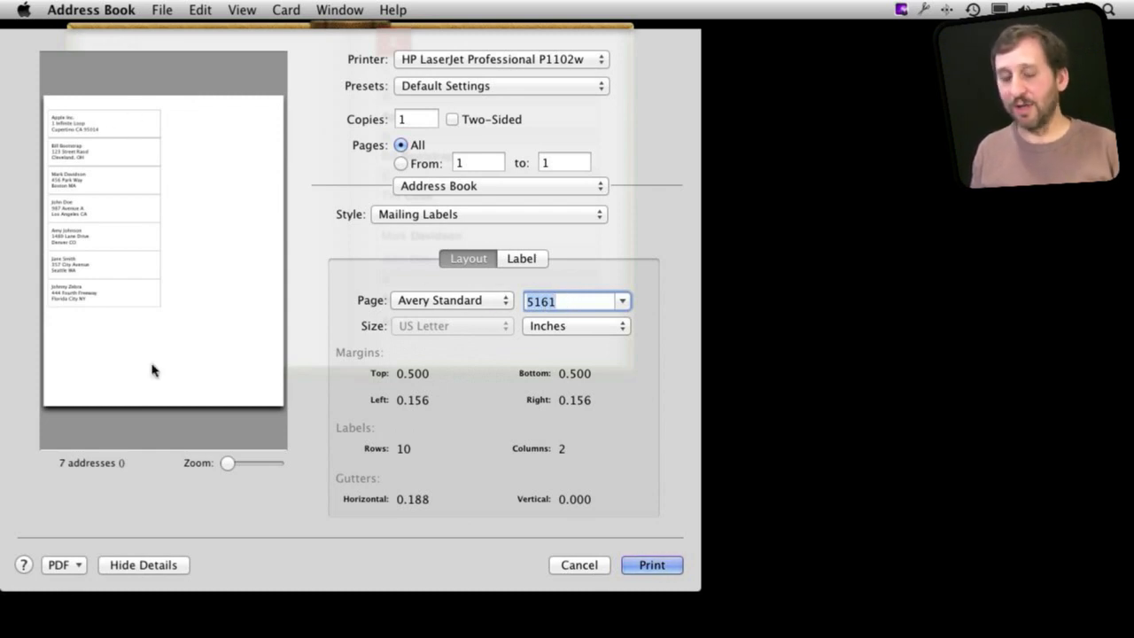
{"action": "mouse_move", "coordinate": [308, 190]}
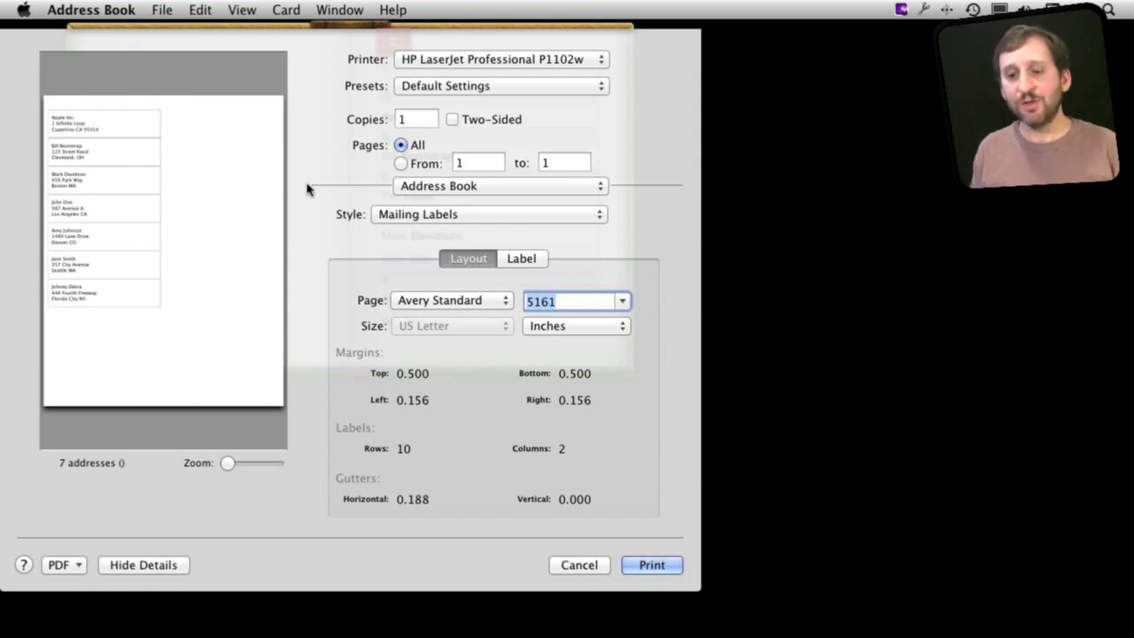
{"action": "left_click", "coordinate": [57, 564]}
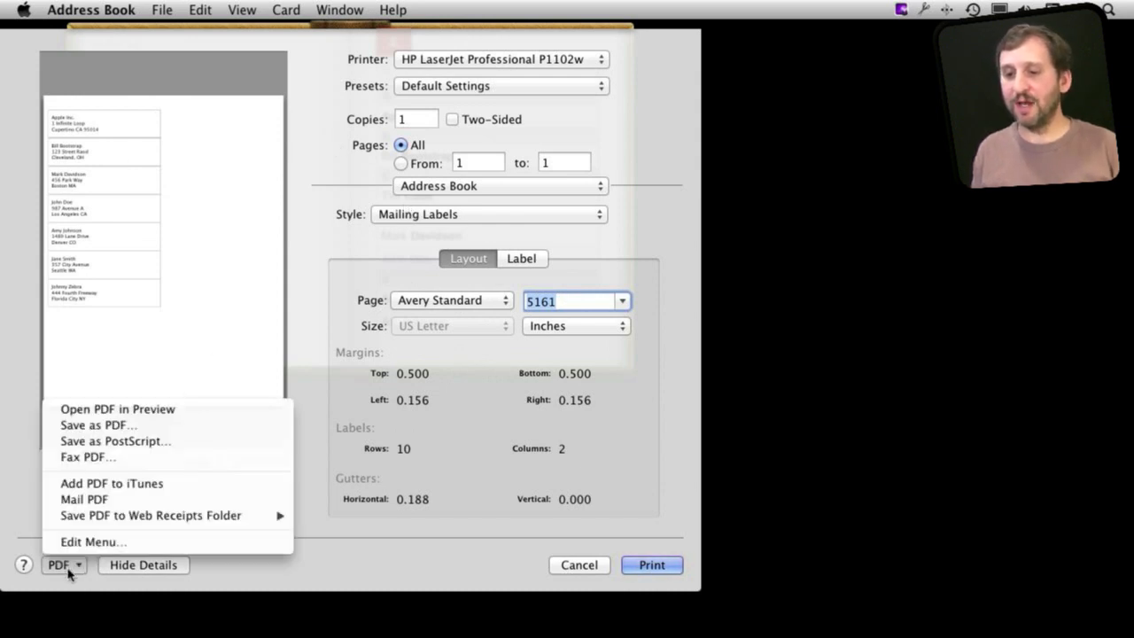
{"action": "mouse_move", "coordinate": [97, 425]}
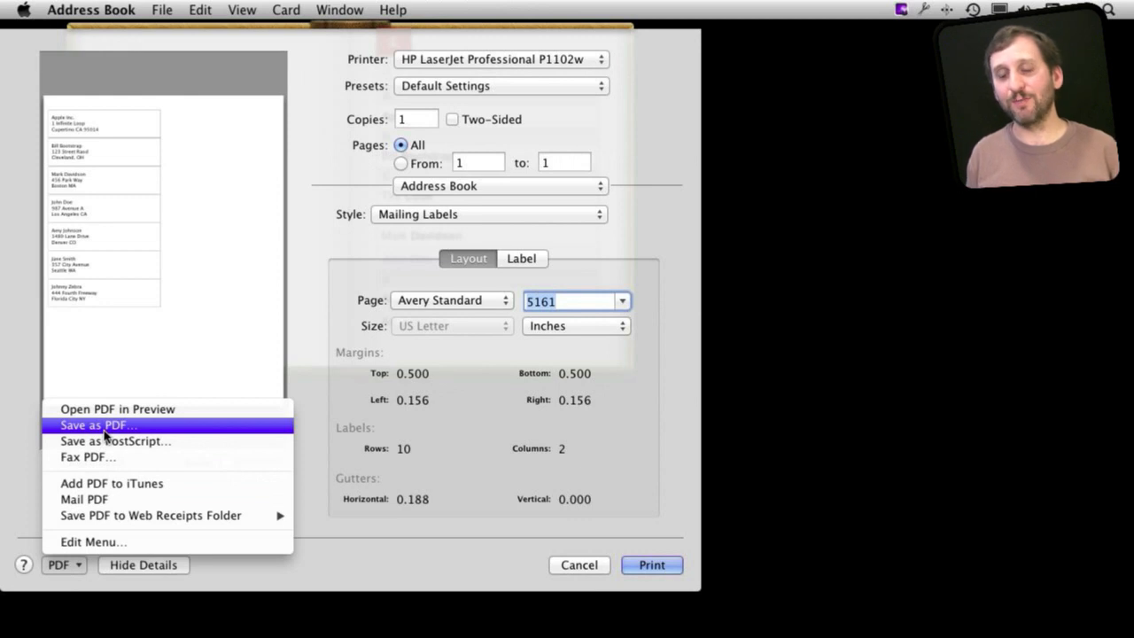
{"action": "mouse_move", "coordinate": [110, 431]}
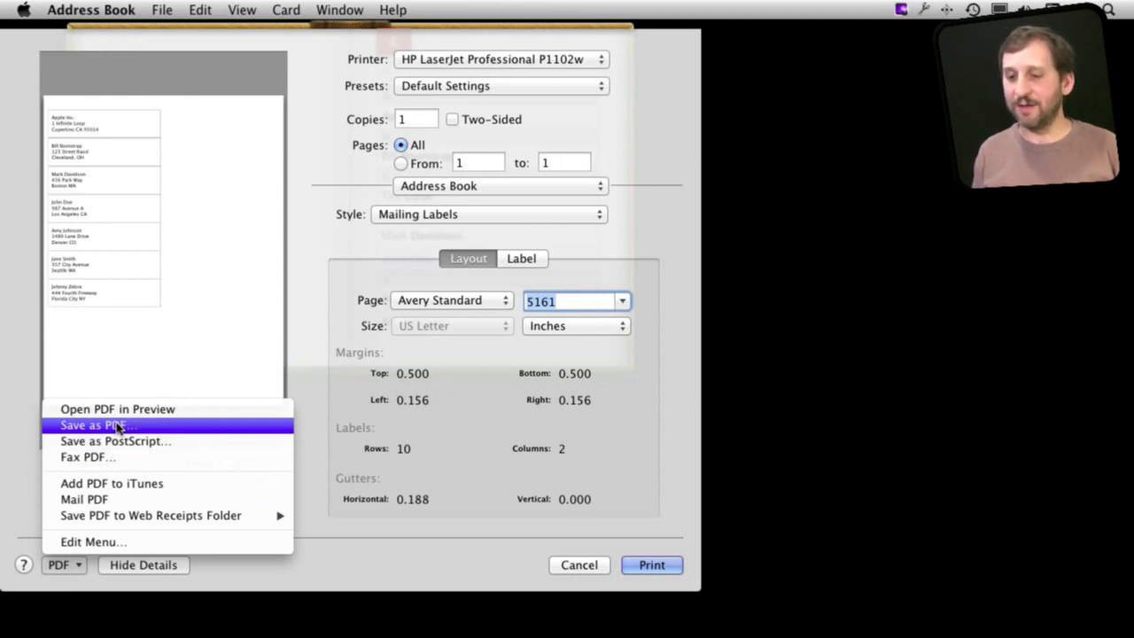
{"action": "mouse_move", "coordinate": [229, 272]}
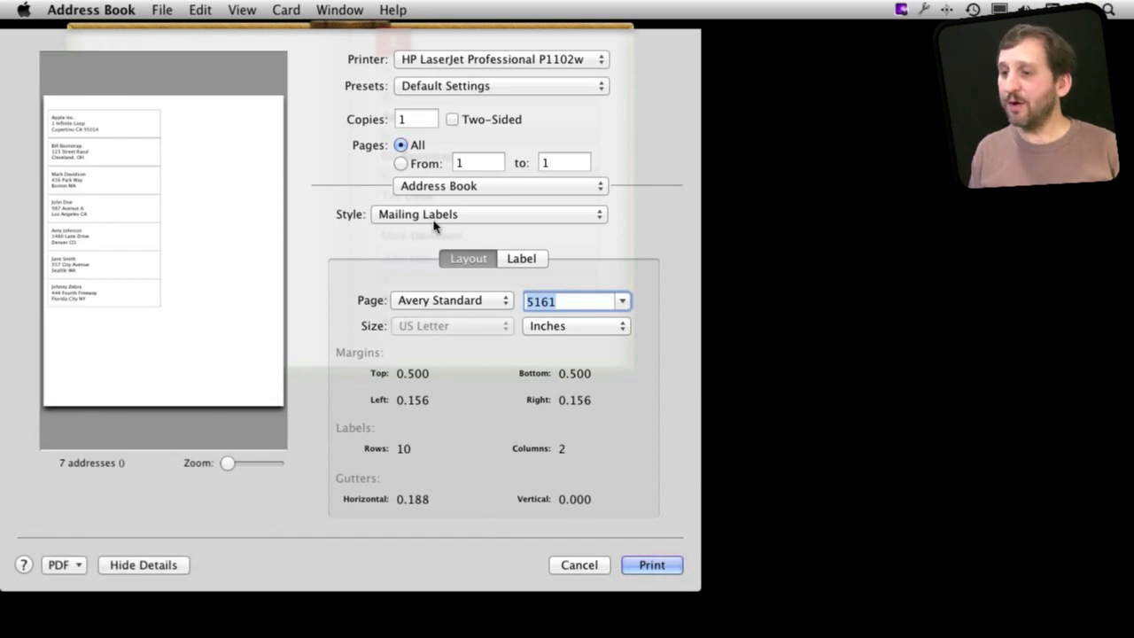
Switch the print style to Envelopes and show its layout settings.
{"action": "left_click", "coordinate": [489, 213]}
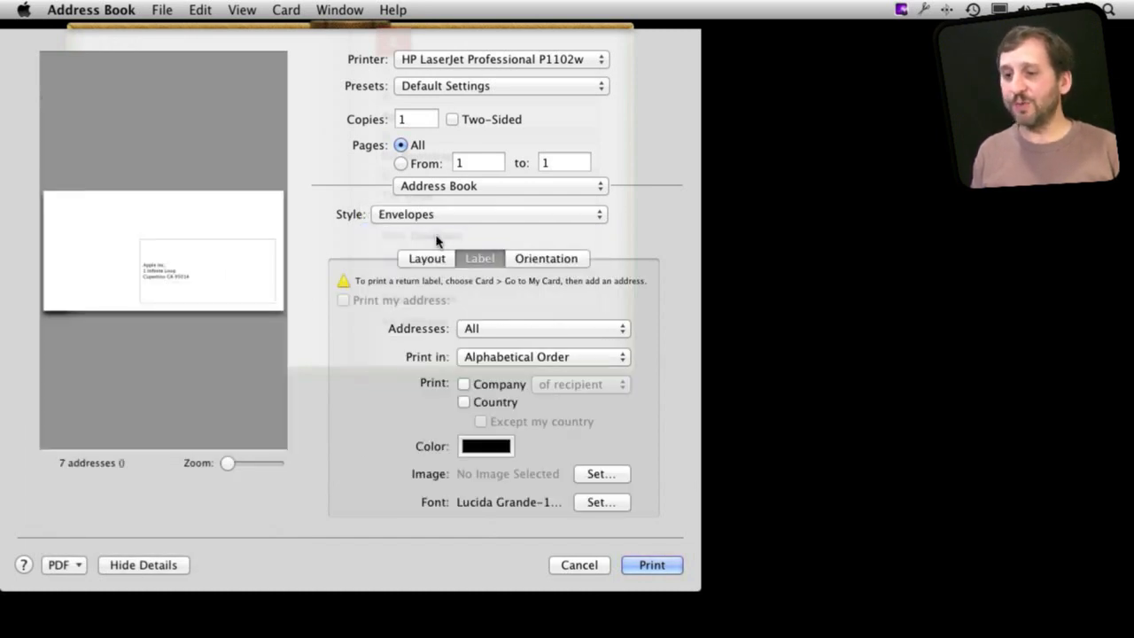
{"action": "mouse_move", "coordinate": [457, 232]}
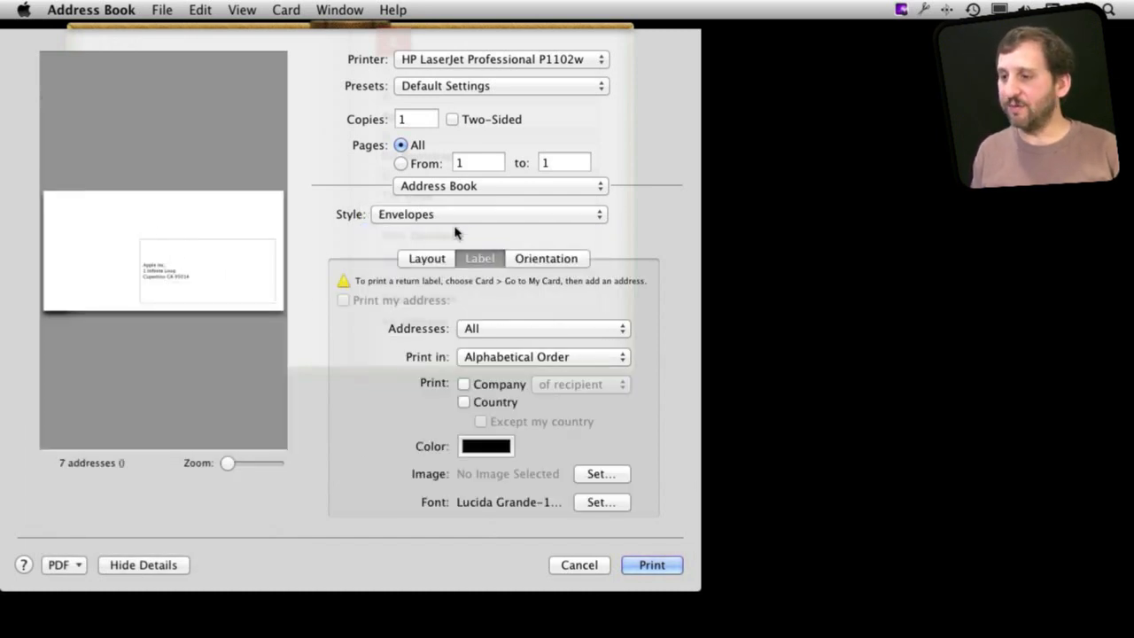
{"action": "left_click", "coordinate": [425, 258]}
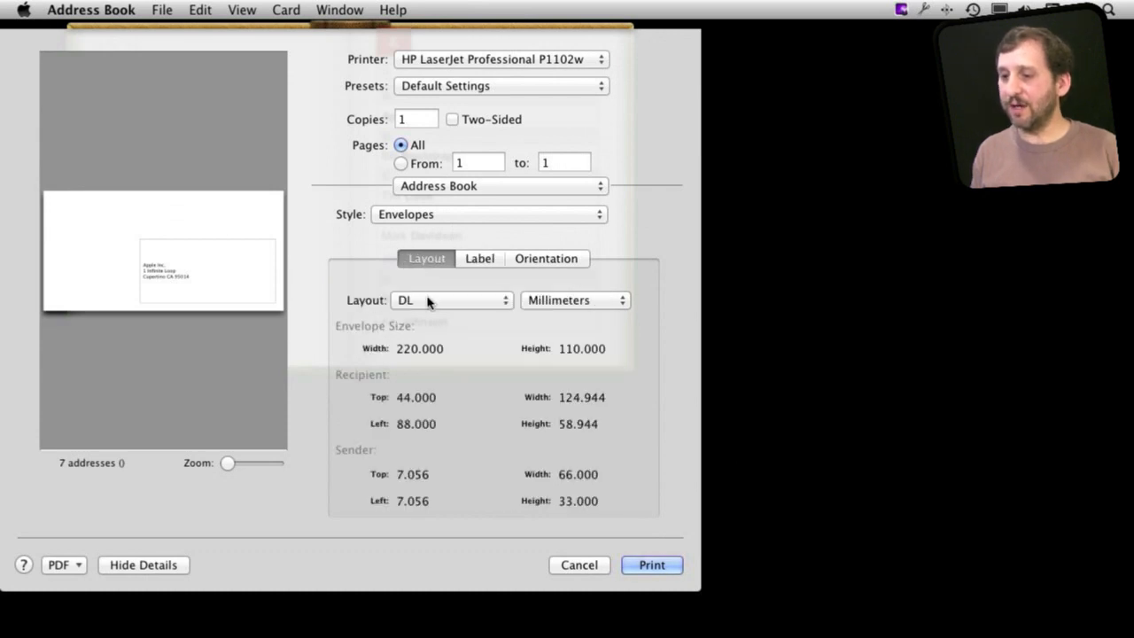
{"action": "left_click", "coordinate": [452, 299]}
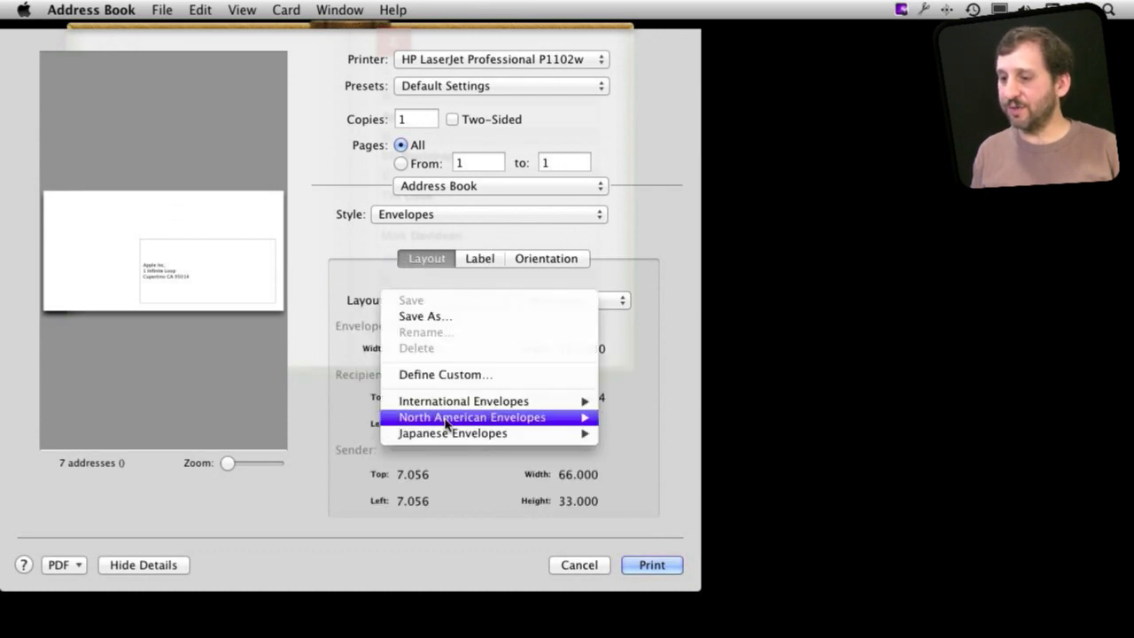
{"action": "mouse_move", "coordinate": [471, 416]}
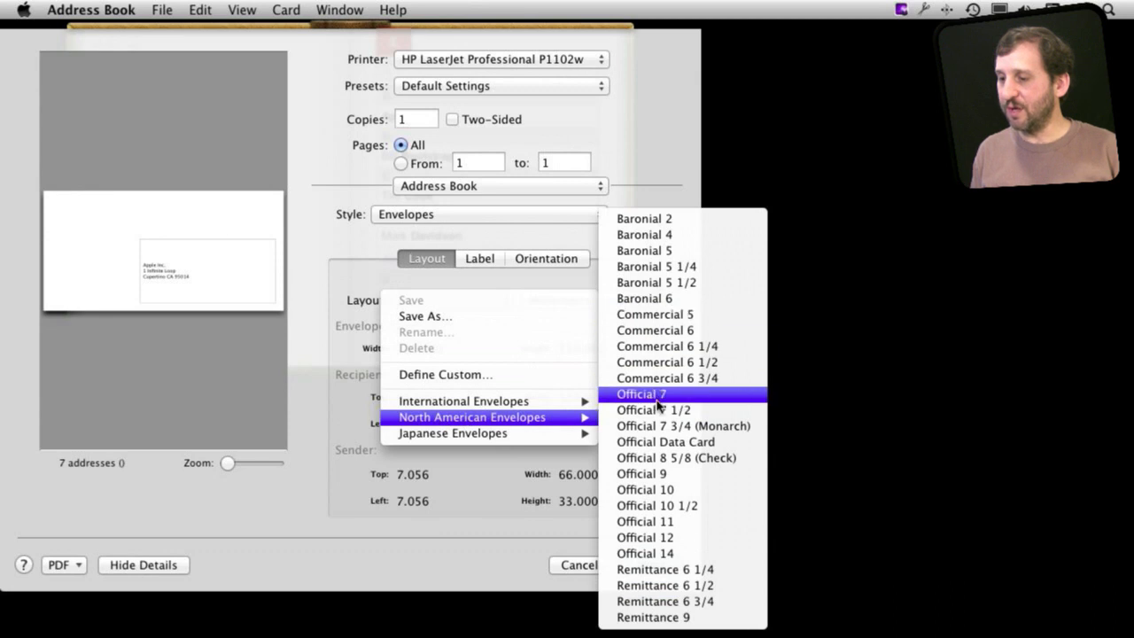
Choose the Official 10 envelope size in inches and view the orientation settings.
{"action": "left_click", "coordinate": [644, 488]}
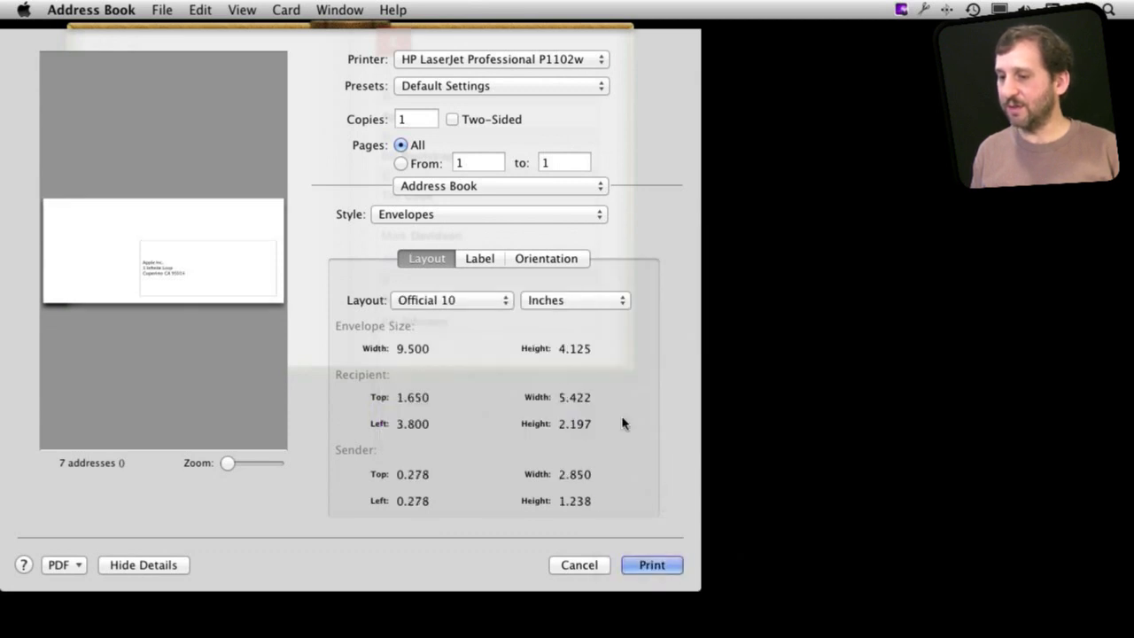
{"action": "left_click", "coordinate": [574, 299]}
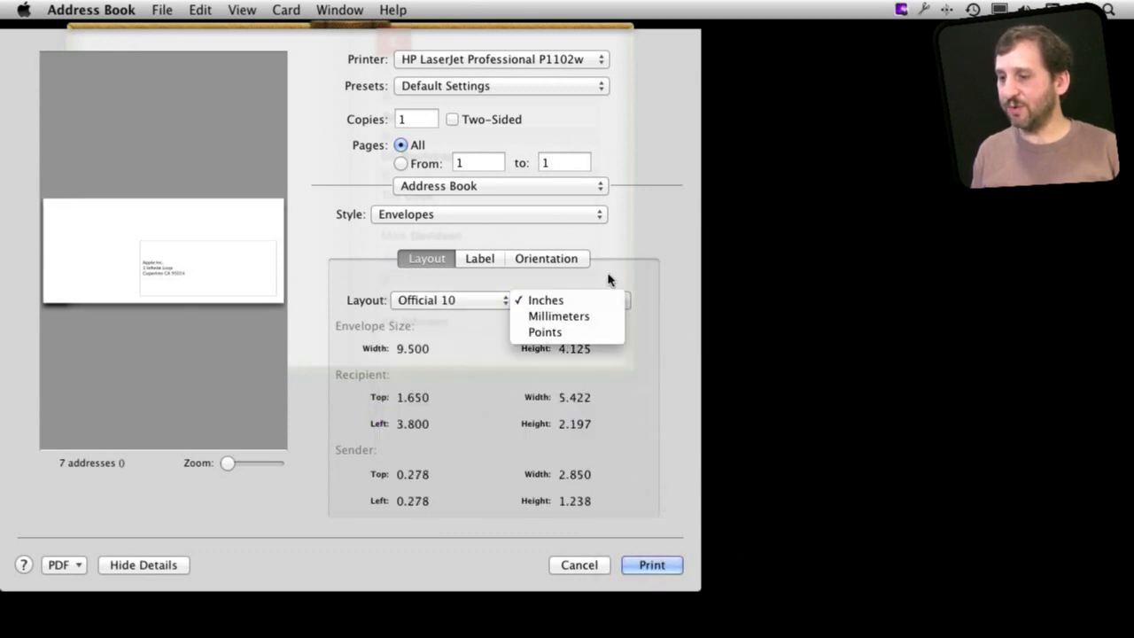
{"action": "left_click", "coordinate": [546, 258]}
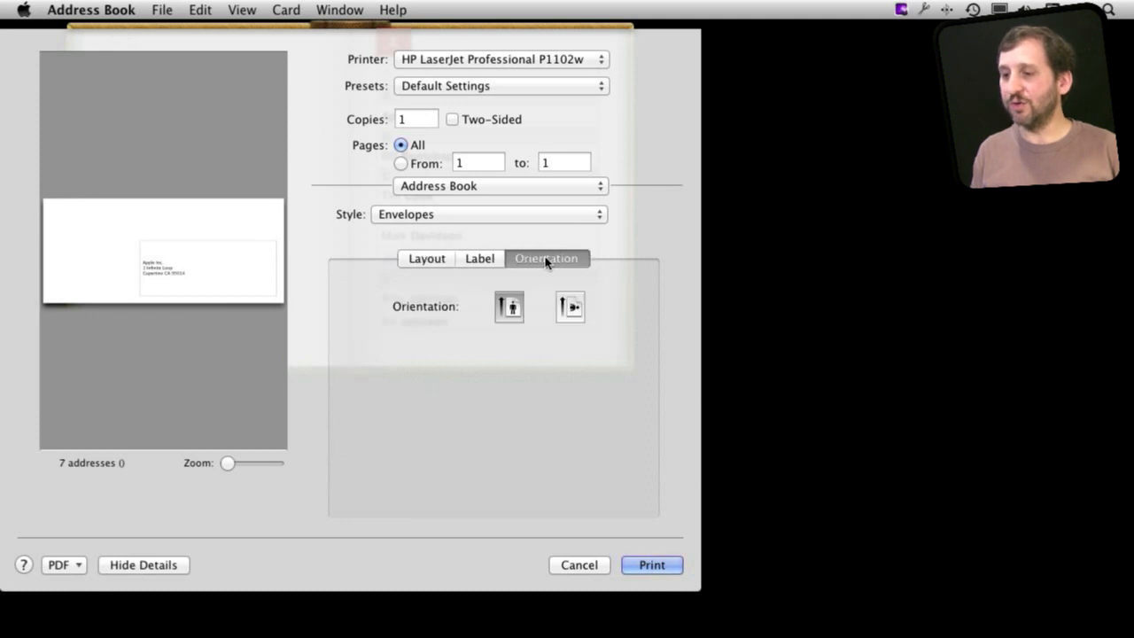
{"action": "mouse_move", "coordinate": [588, 299]}
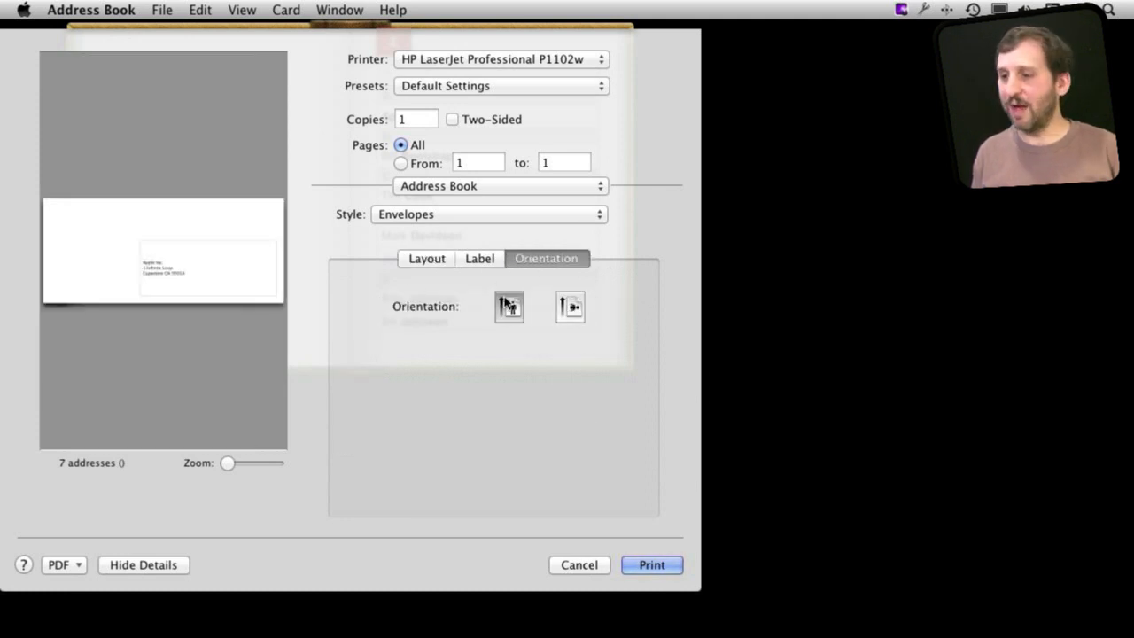
Show the envelope label options printing all addresses in alphabetical order.
{"action": "left_click", "coordinate": [478, 258]}
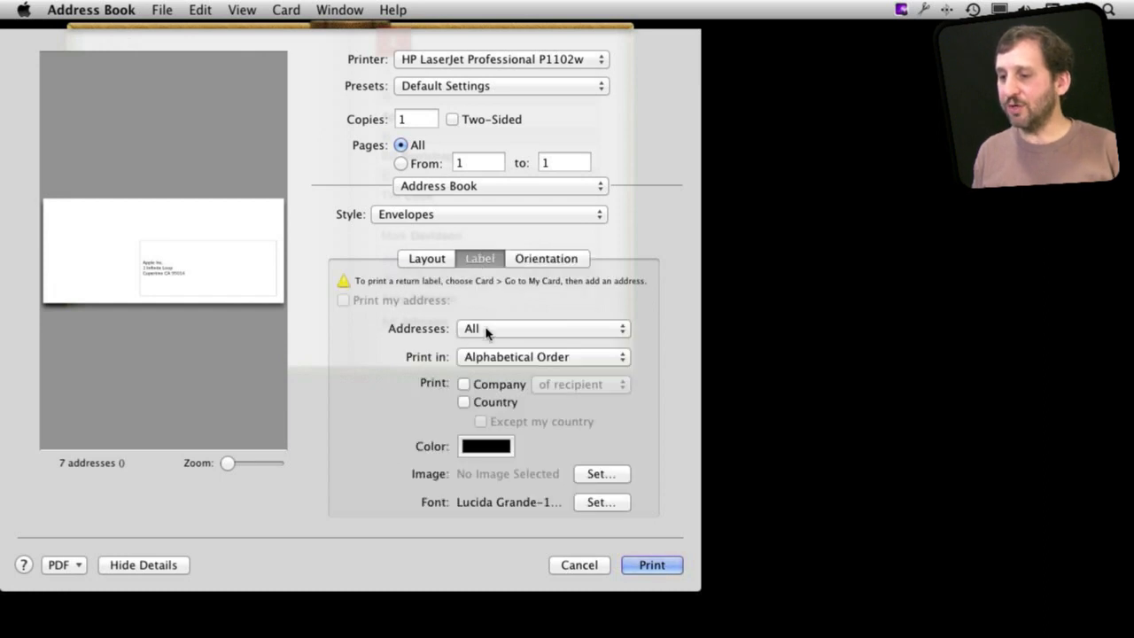
{"action": "mouse_move", "coordinate": [375, 333]}
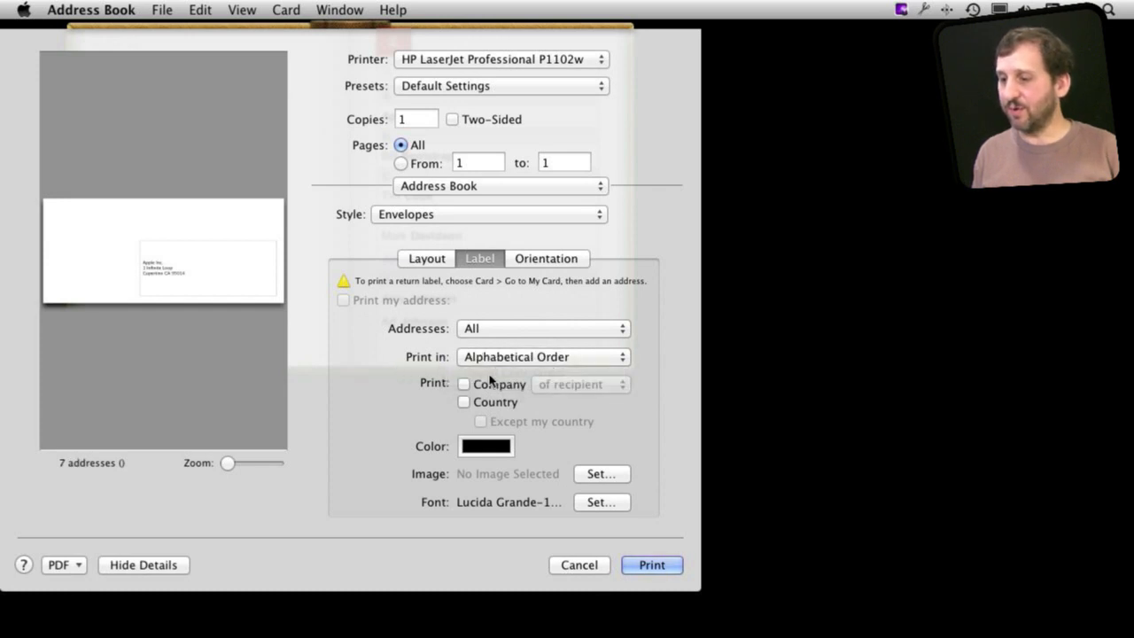
{"action": "mouse_move", "coordinate": [583, 487]}
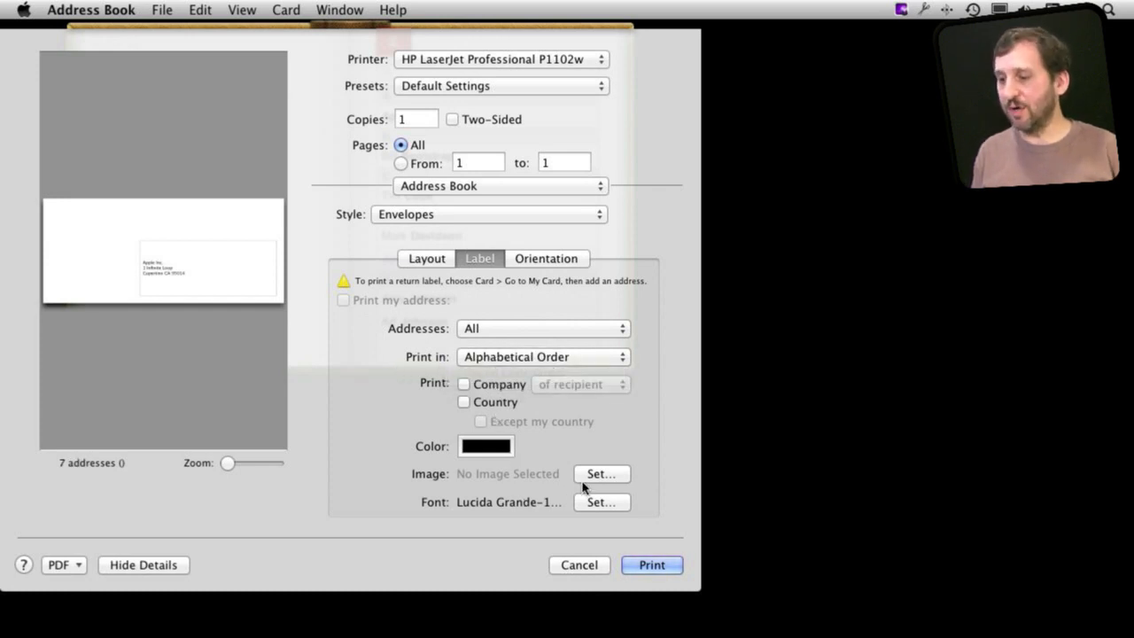
{"action": "mouse_move", "coordinate": [319, 467]}
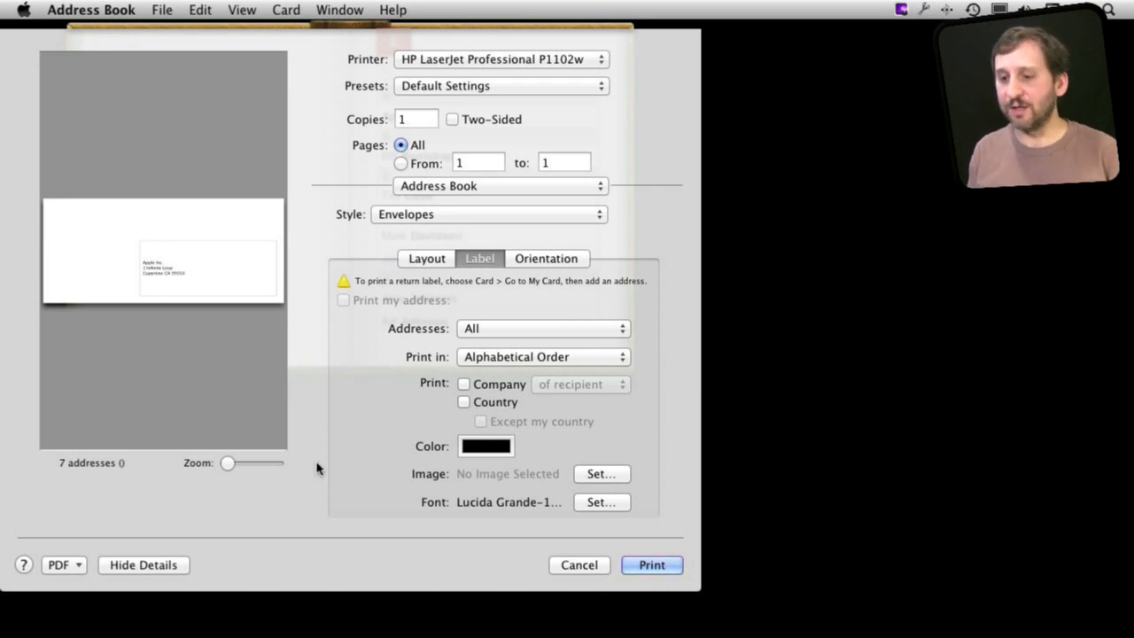
{"action": "mouse_move", "coordinate": [163, 336]}
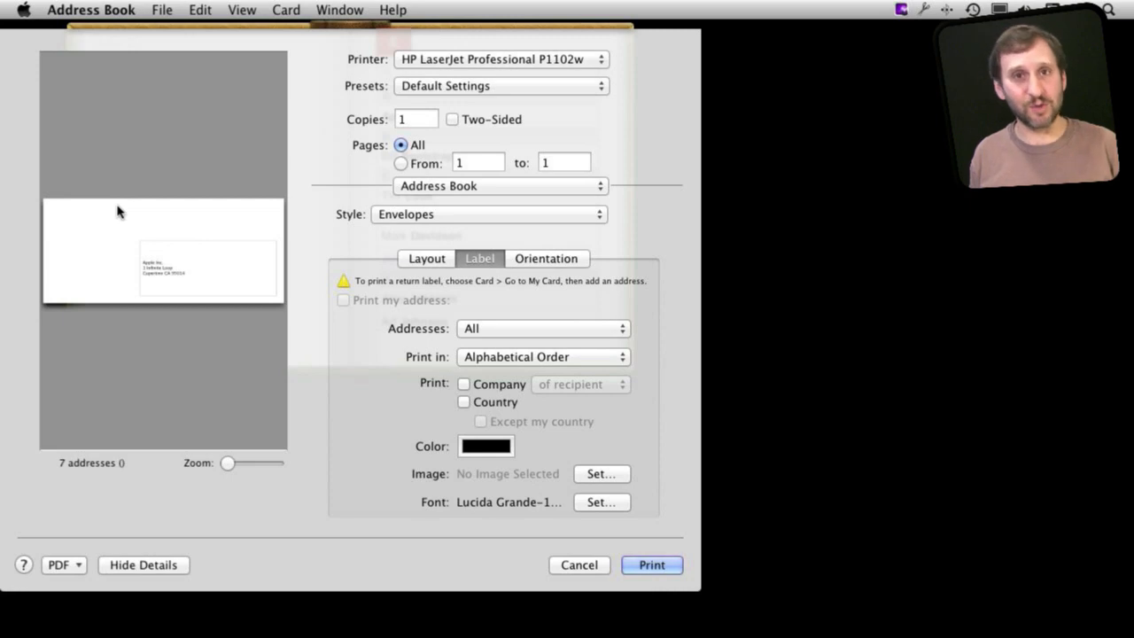
{"action": "mouse_move", "coordinate": [150, 276]}
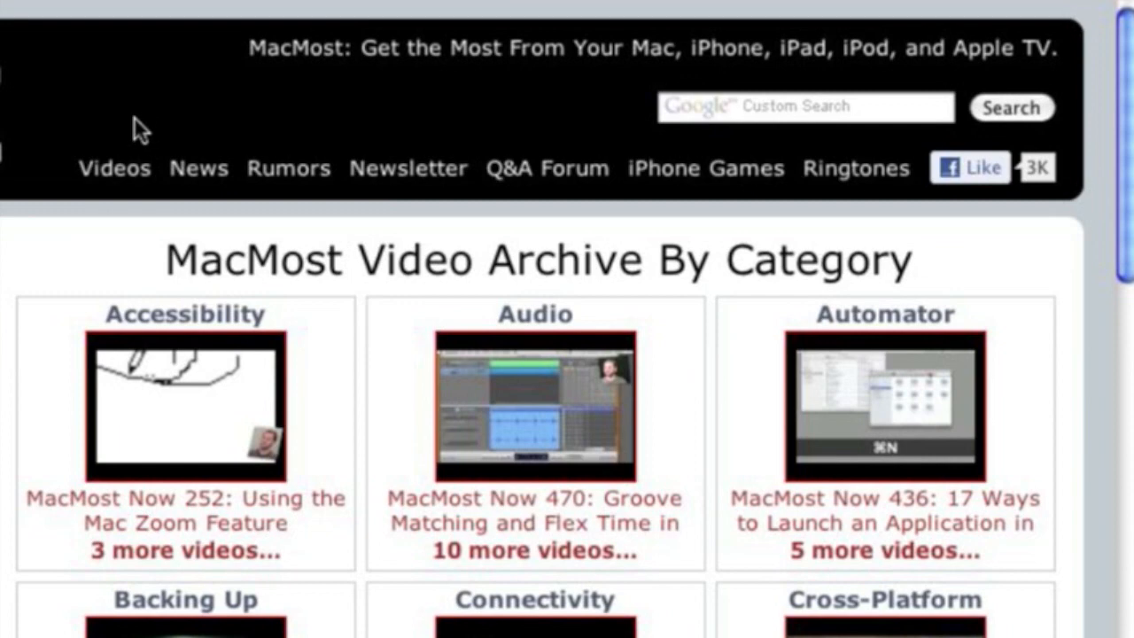
{"action": "mouse_move", "coordinate": [1127, 233]}
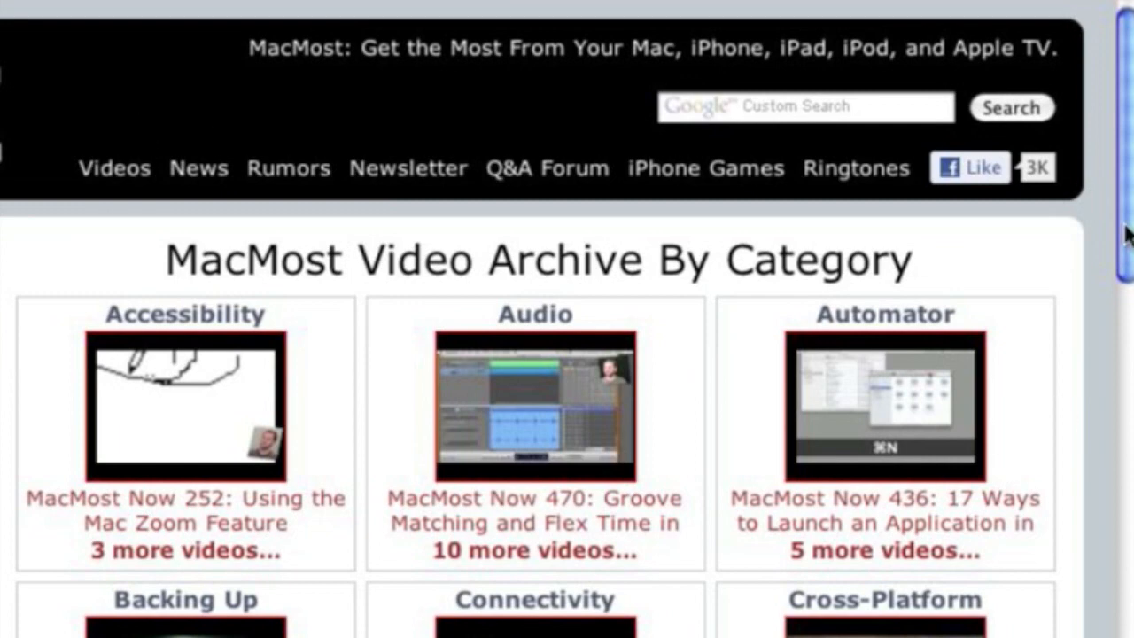
Scroll down the MacMost video archive categories in Safari.
{"action": "scroll", "scroll_direction": "down", "scroll_amount": 3}
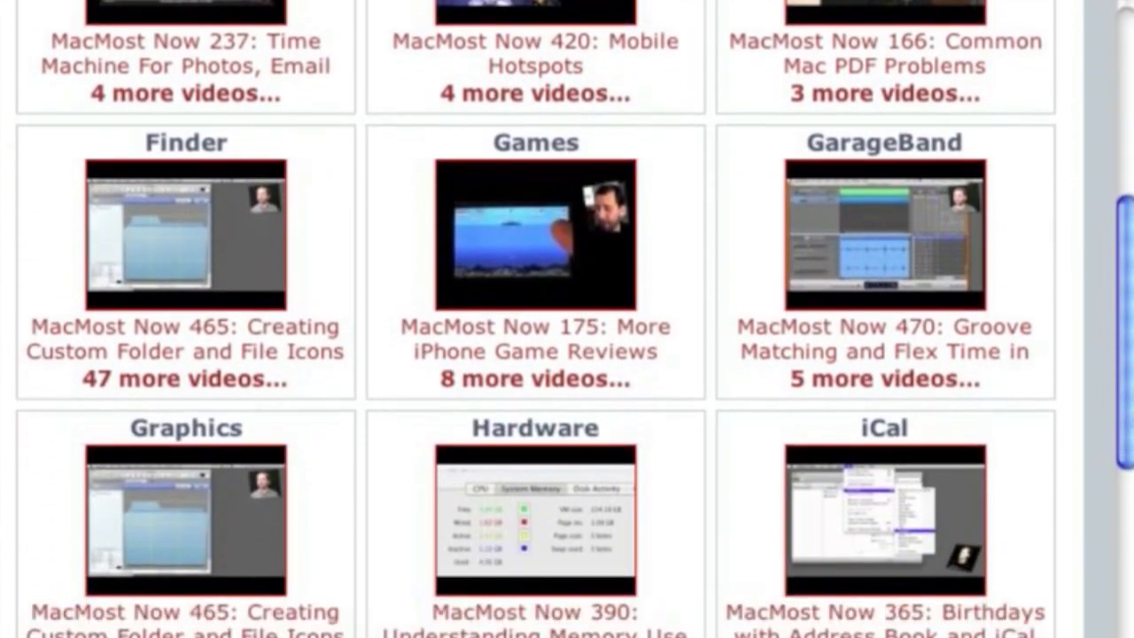
{"action": "scroll", "scroll_direction": "down", "scroll_amount": 3}
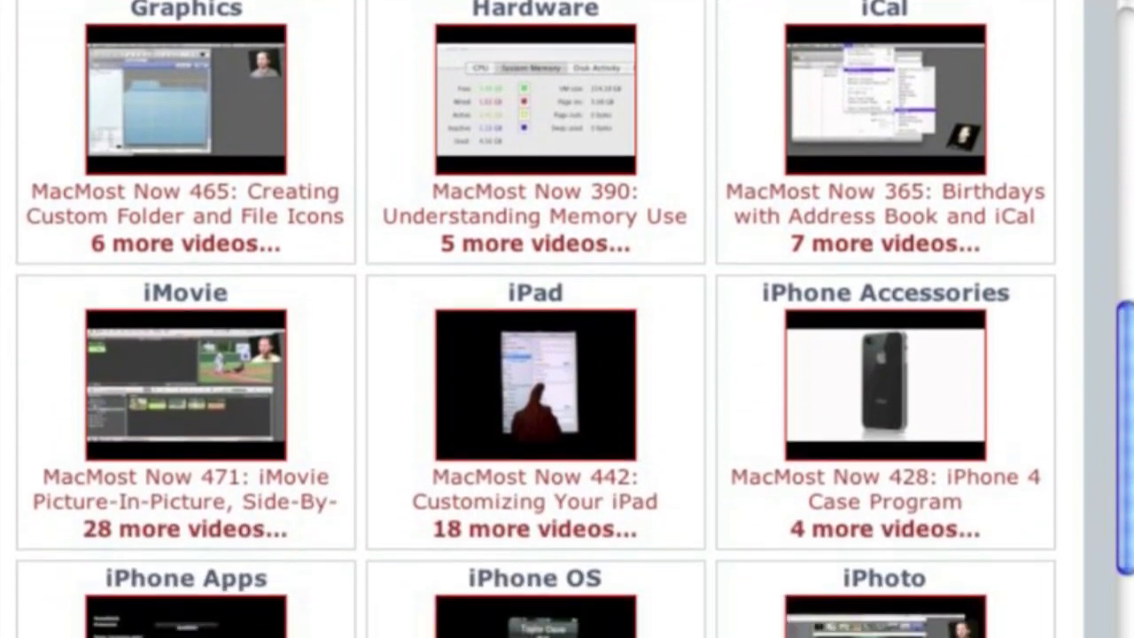